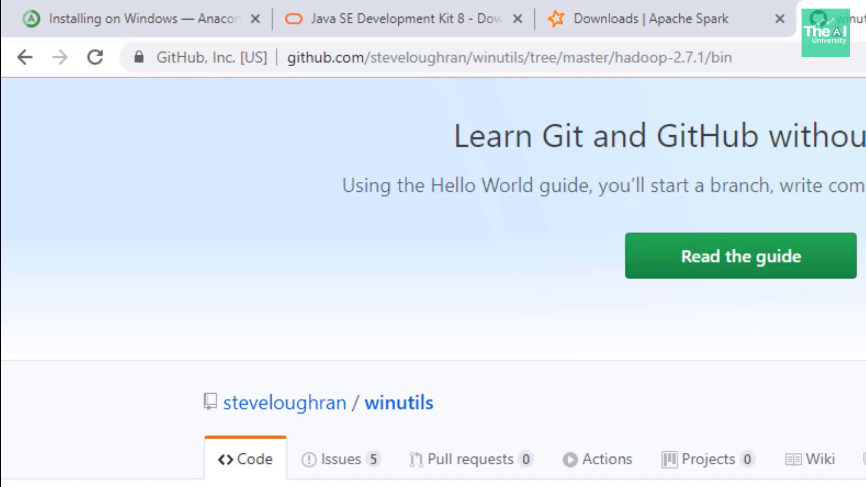
- Return to the winutils repository root and enter its hadoop-2.7.1 folder
click(371, 254)
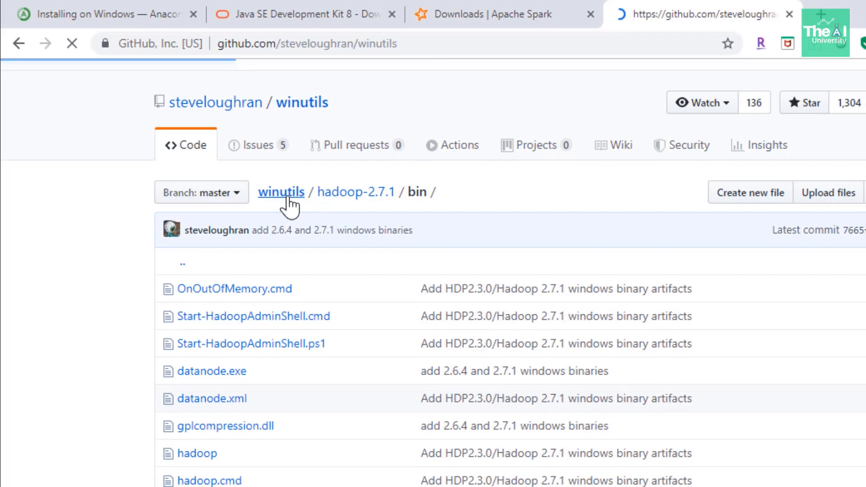
click(281, 191)
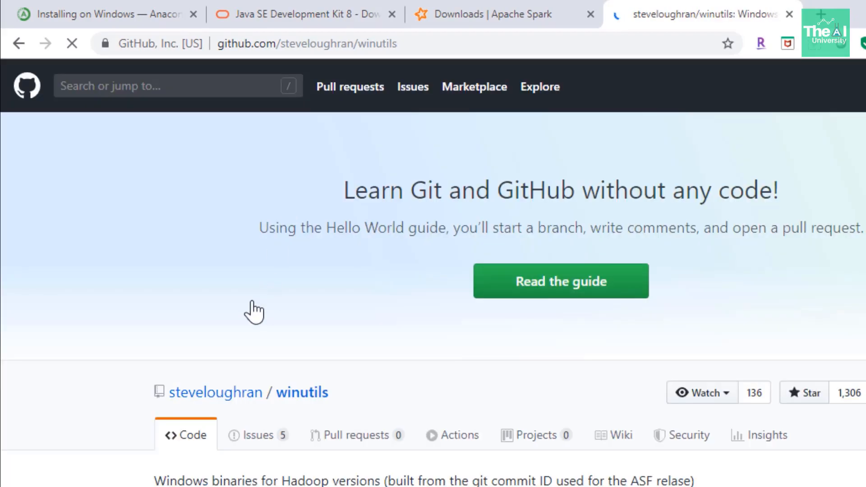
scroll(down, 3)
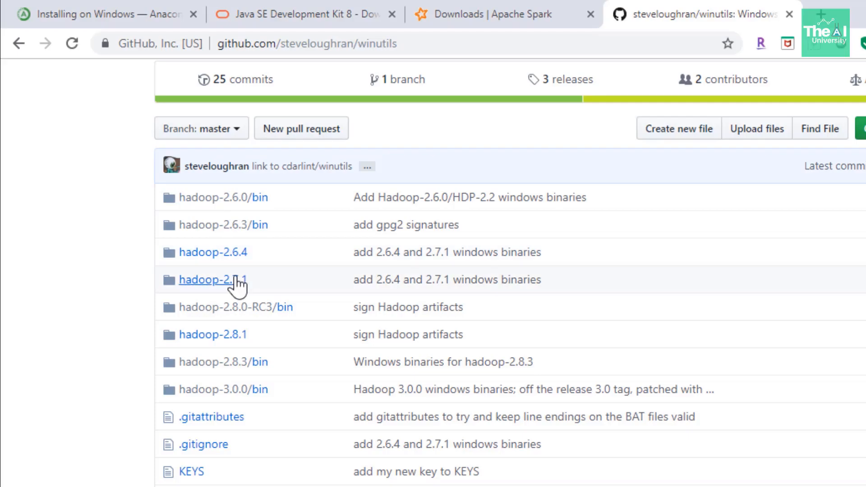
mouse_move(222, 362)
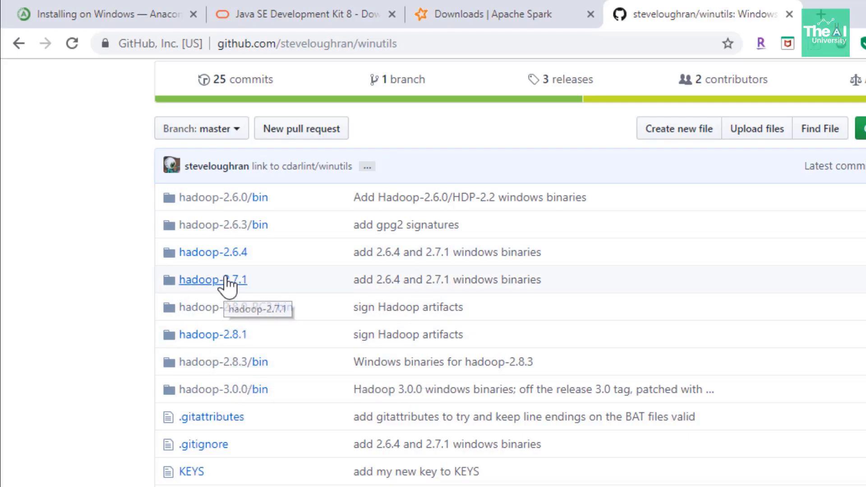
click(213, 280)
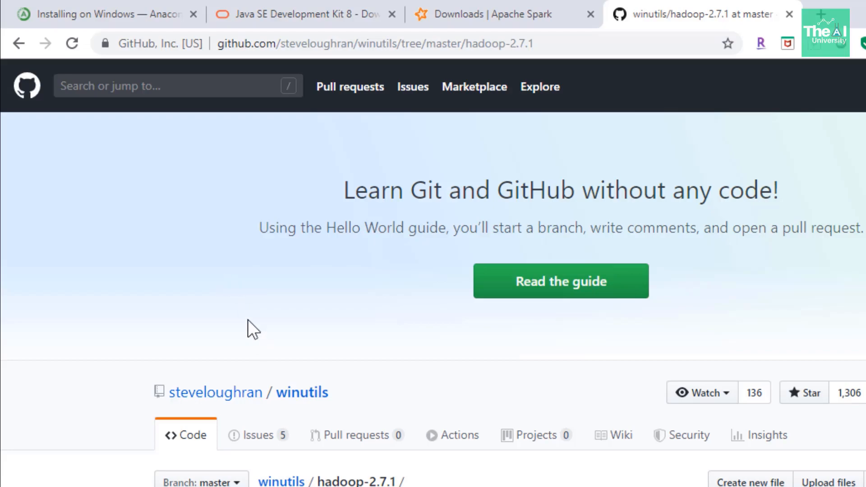
scroll(down, 3)
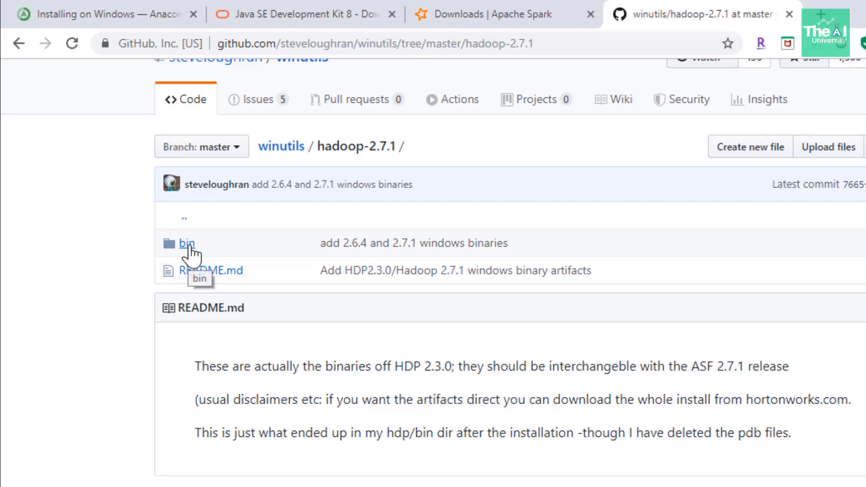
- Enter hadoop-2.7.1/bin and scroll its file list down to winutils.exe
click(185, 243)
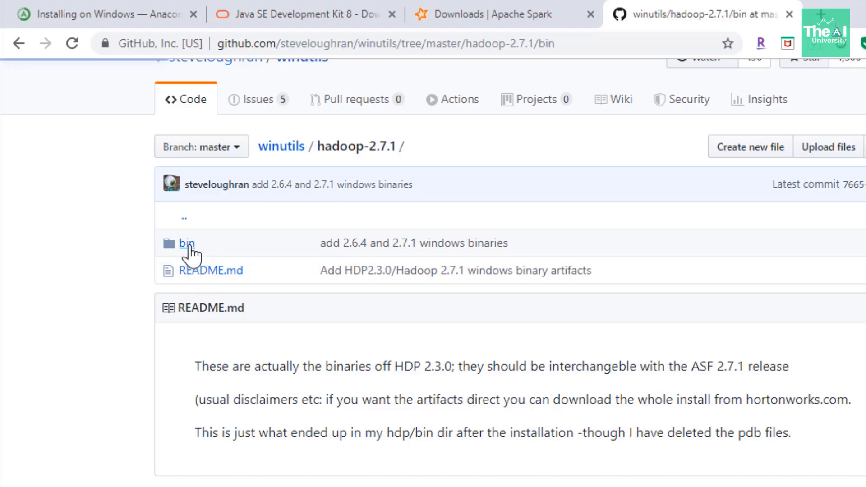
click(186, 243)
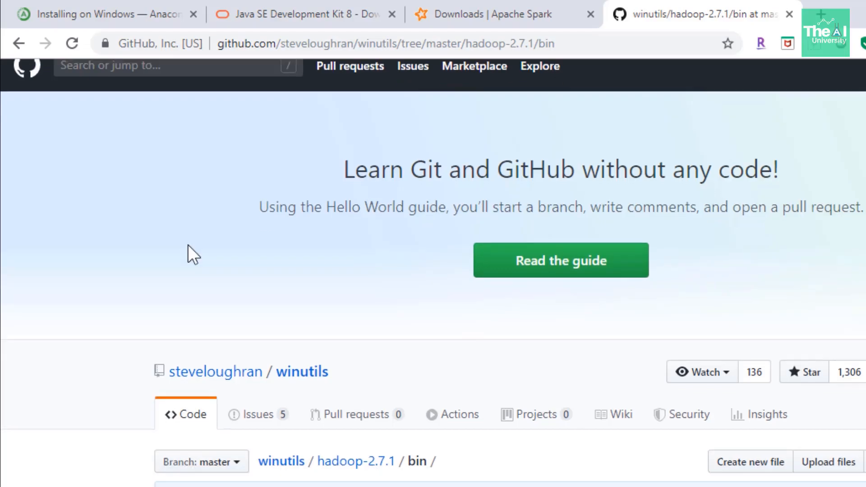
scroll(down, 3)
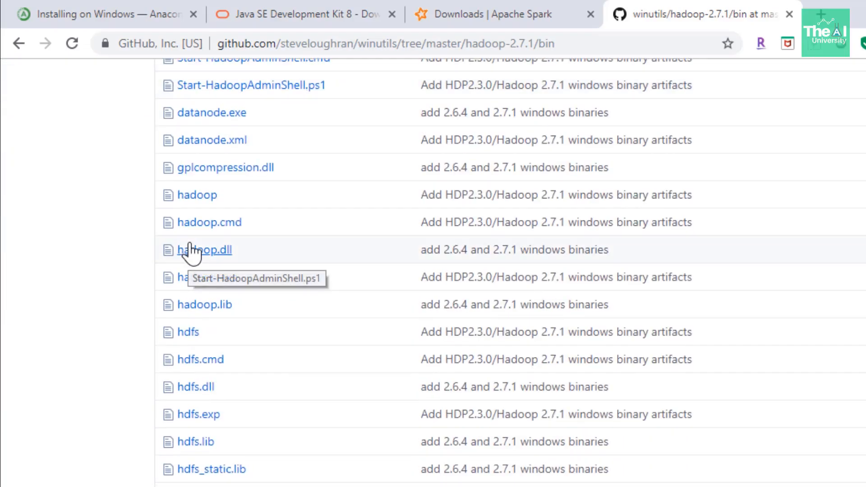
scroll(down, 3)
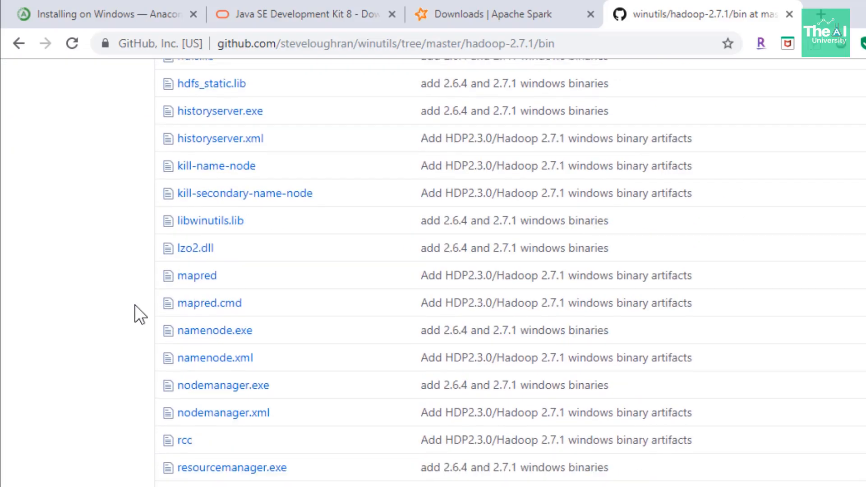
scroll(down, 3)
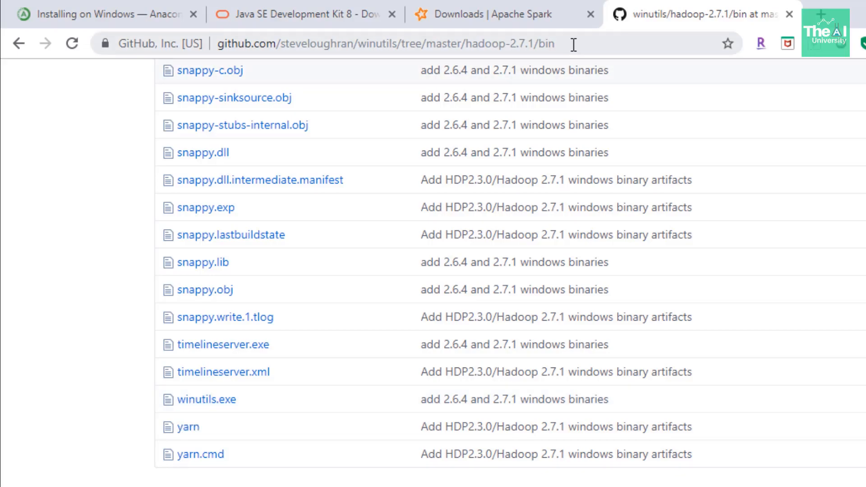
mouse_move(205, 399)
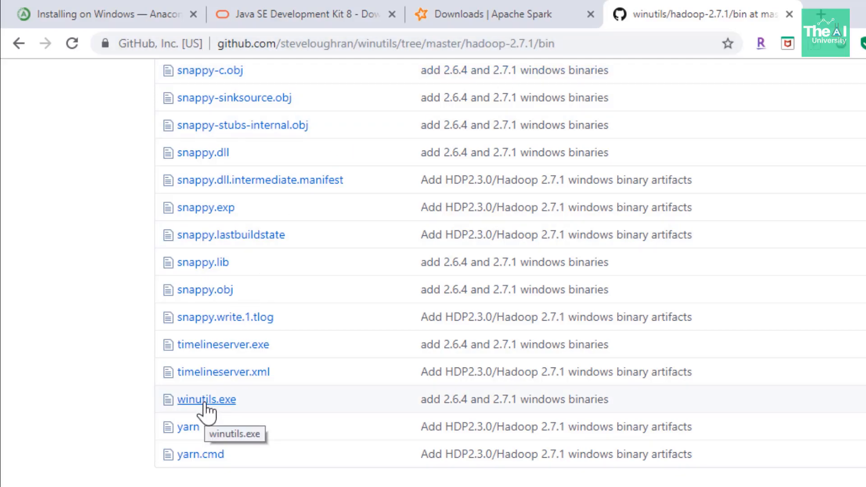
mouse_move(201, 411)
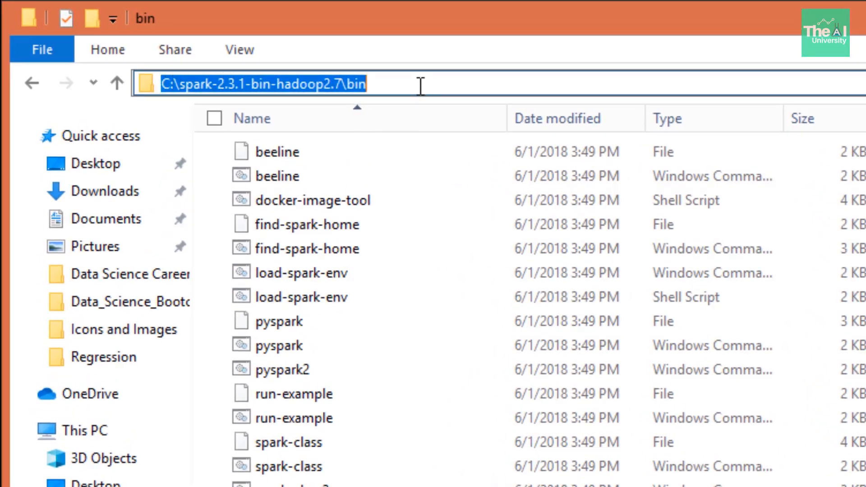
- Reveal the full path, go up to spark-2.3.1-bin-hadoop2.7, and reopen its bin folder
click(307, 83)
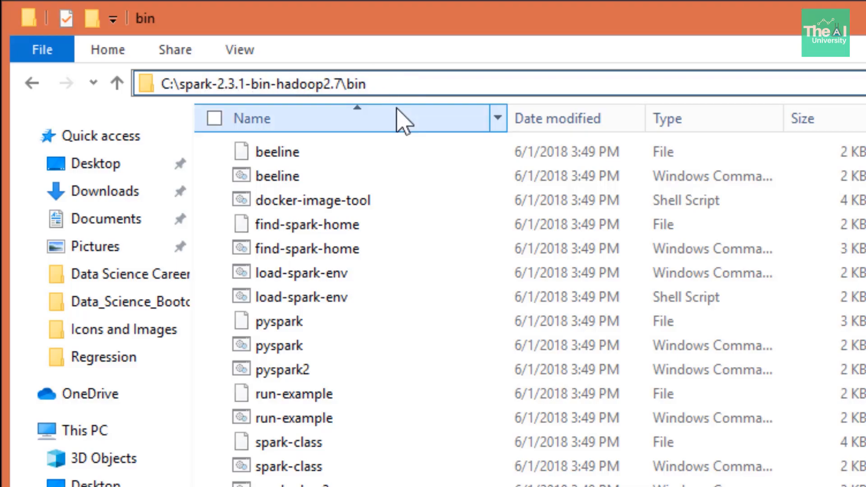
click(116, 83)
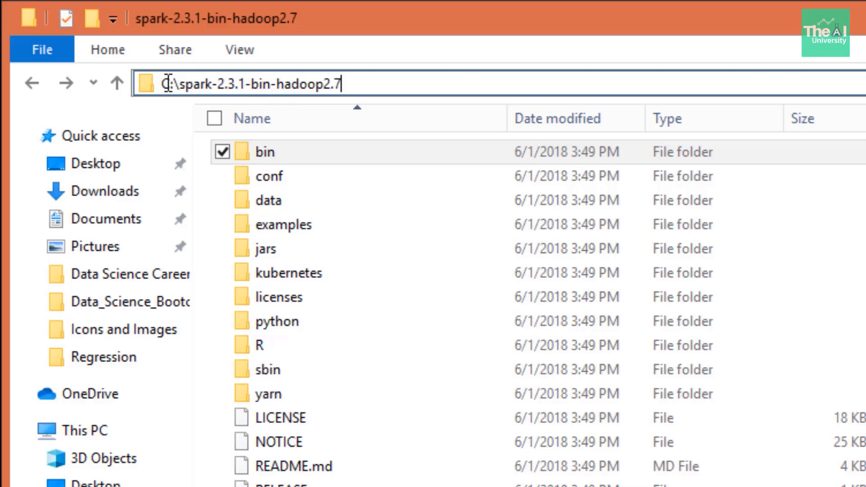
click(264, 151)
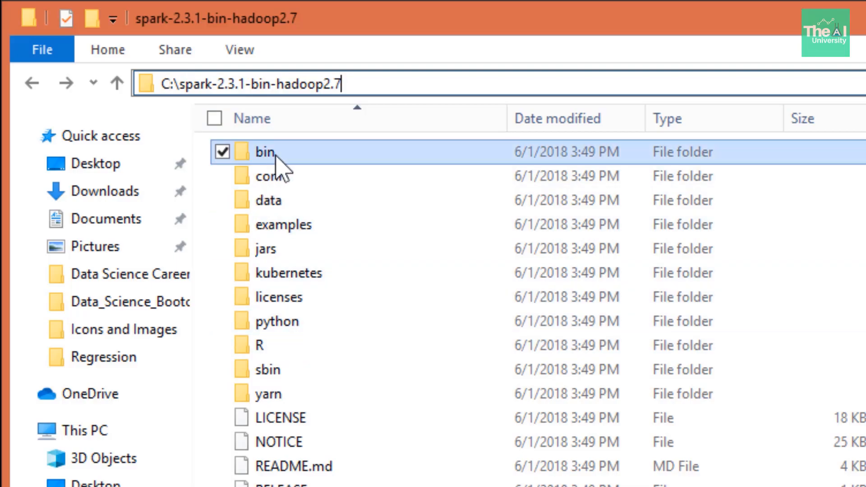
double_click(265, 151)
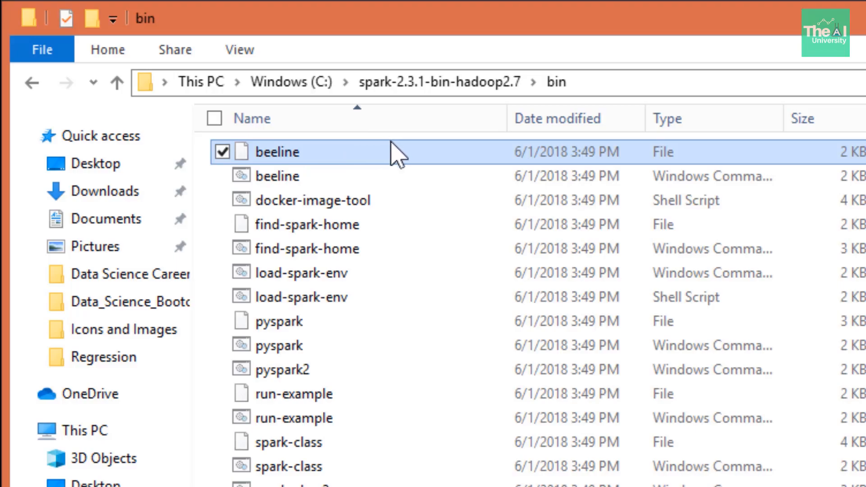
mouse_move(413, 264)
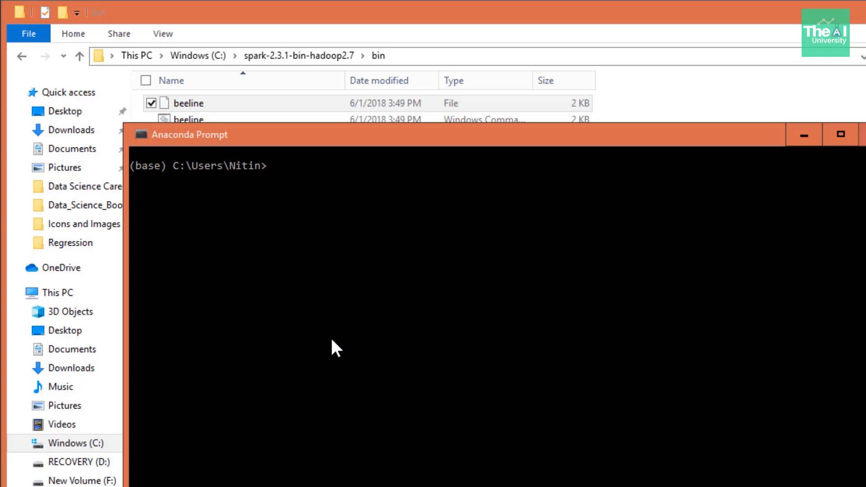
- Run pyspark to start the Spark 2.3.1 shell with a SparkSession available
text(py)
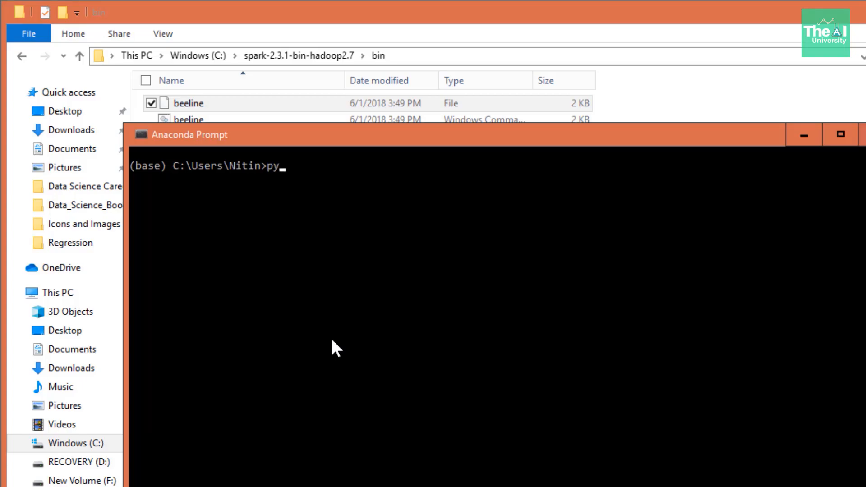
text(spark)
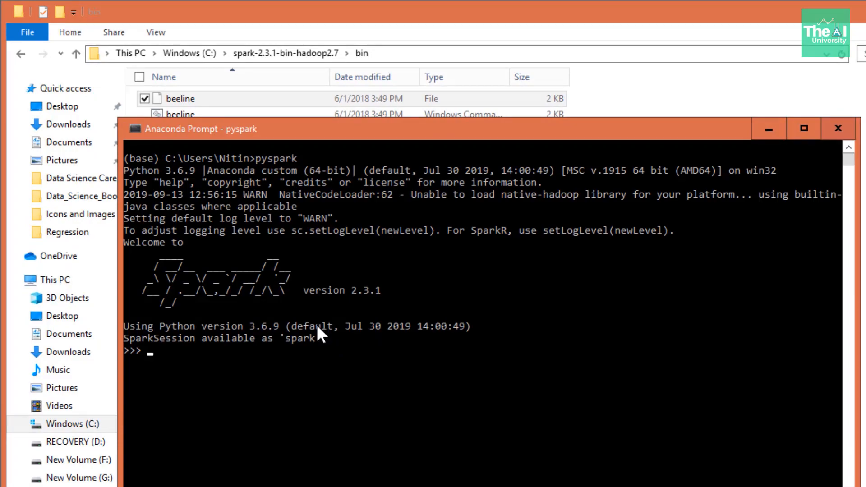
mouse_move(328, 299)
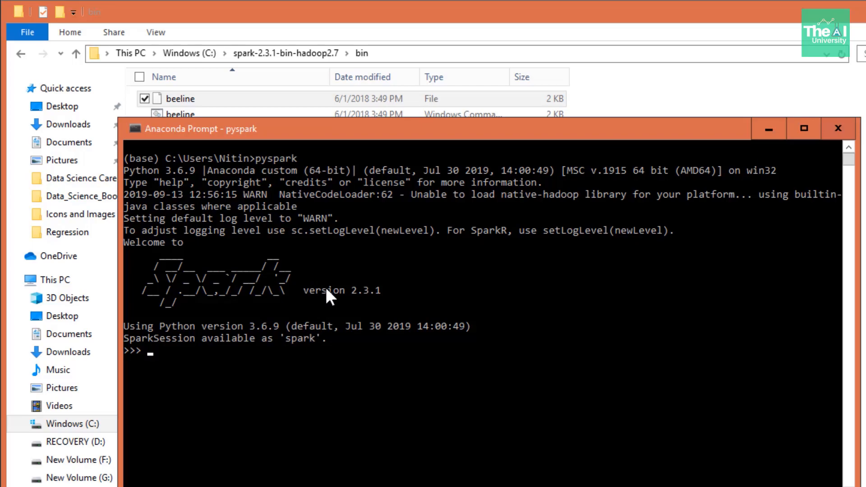
mouse_move(330, 340)
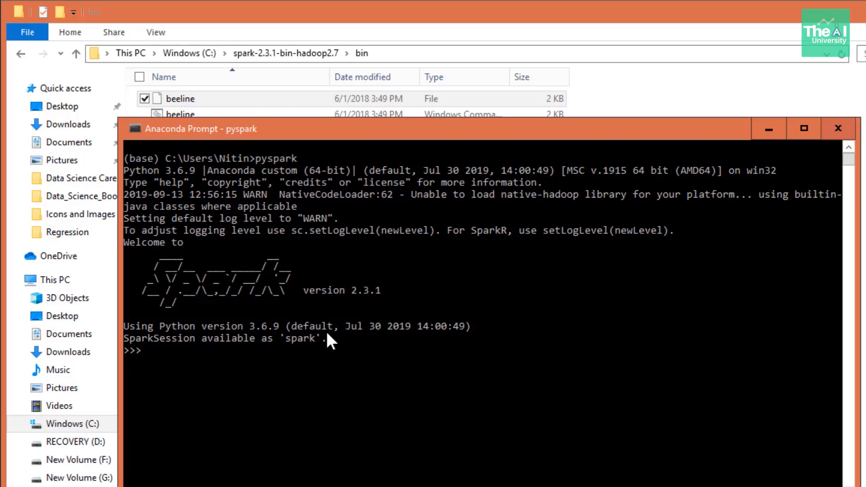
mouse_move(282, 238)
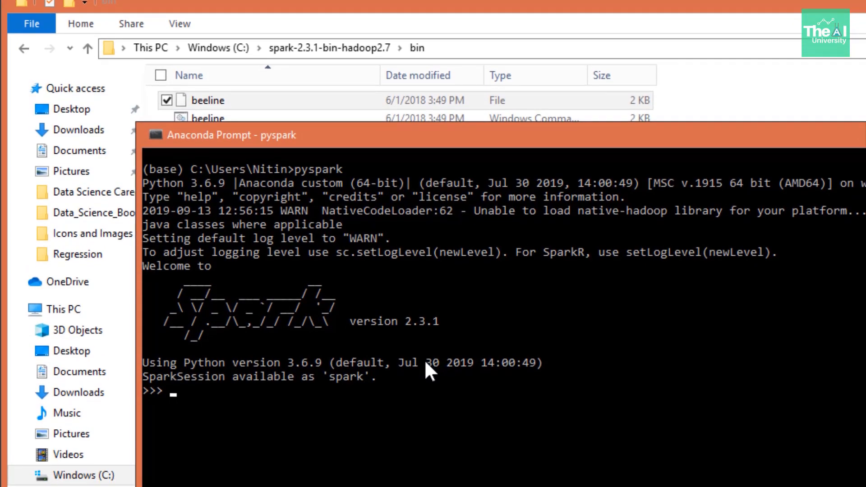
- Enter numeric_val = sc.parallelize([1,2,3,4]) at the >>> prompt
text(numeric)
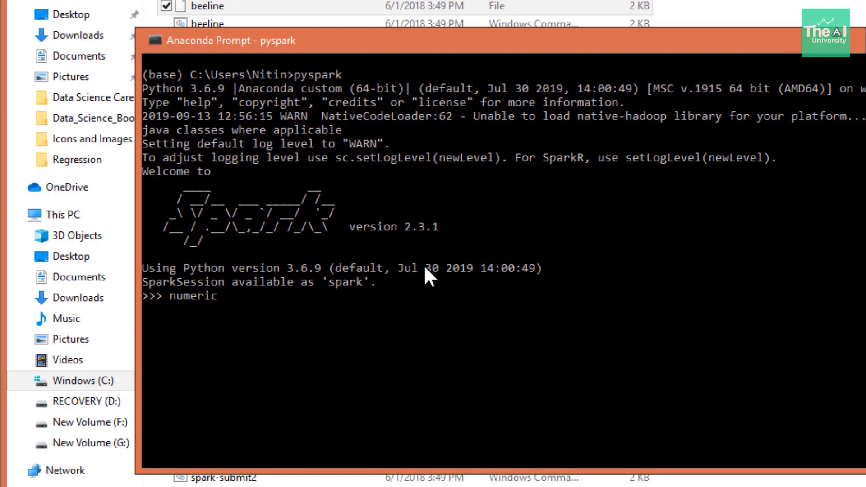
mouse_move(326, 259)
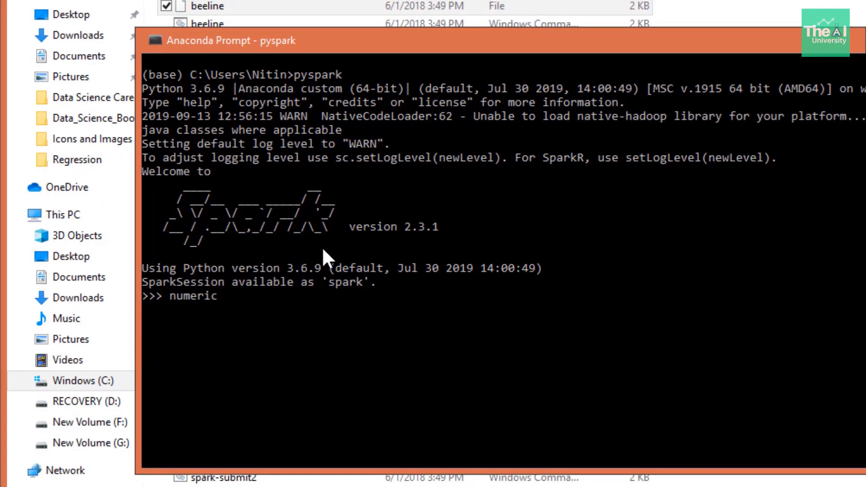
mouse_move(343, 236)
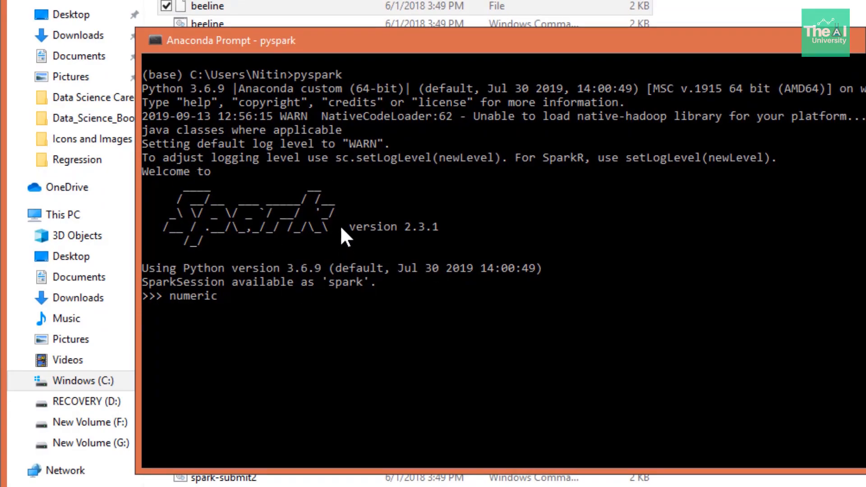
mouse_move(396, 251)
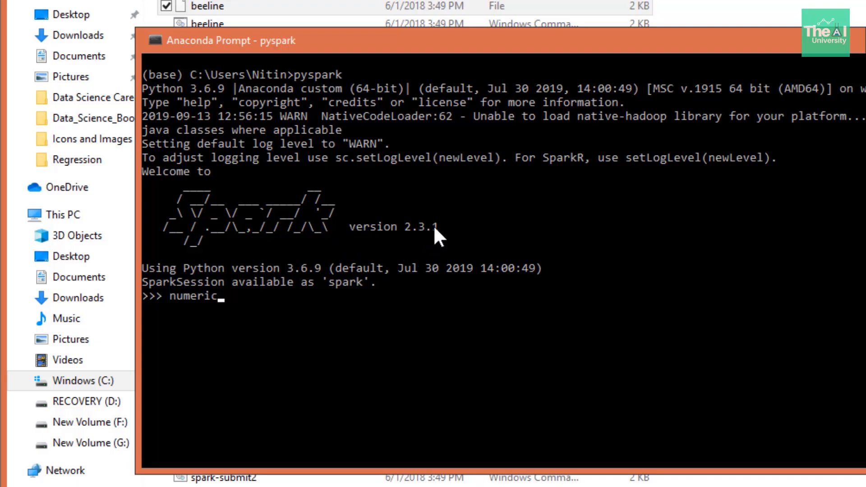
mouse_move(307, 201)
text(_)
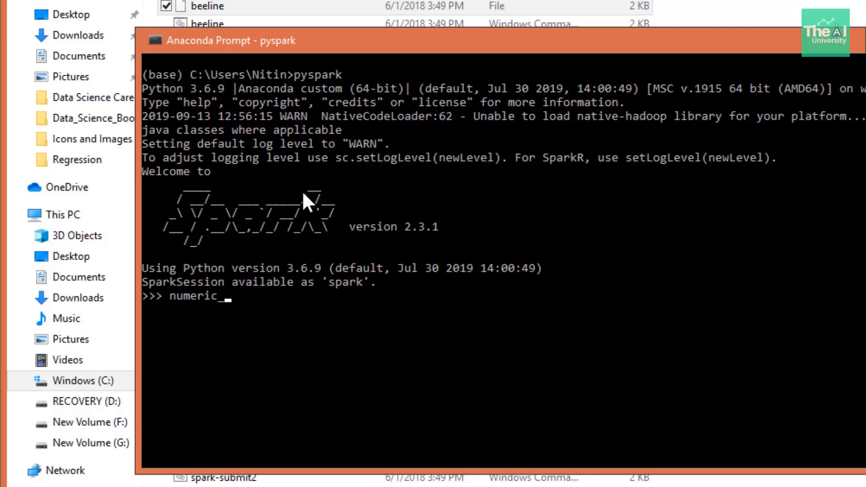
text(val =)
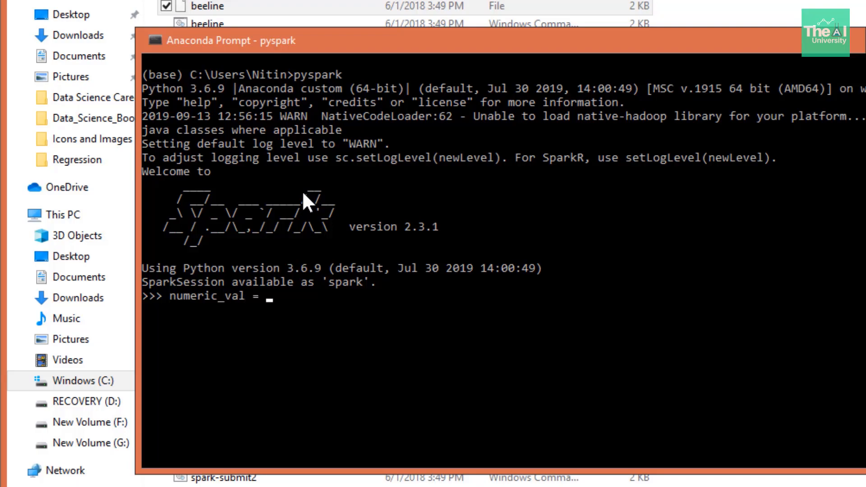
text(sc)
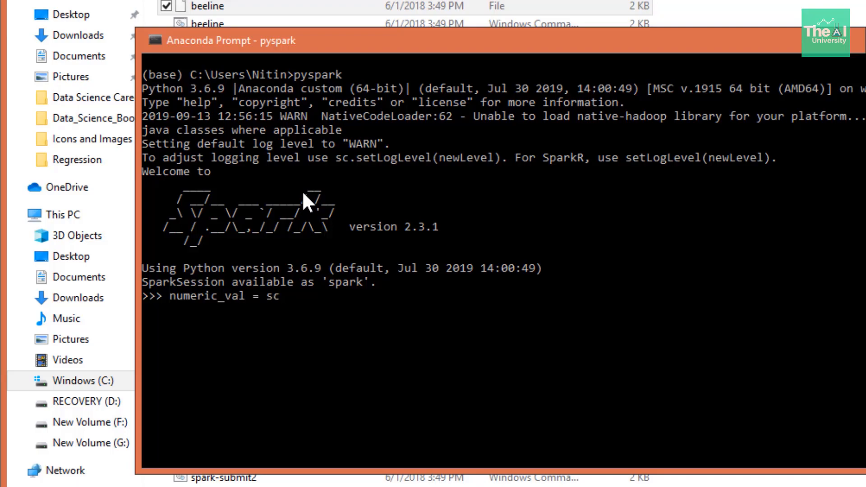
text(.)
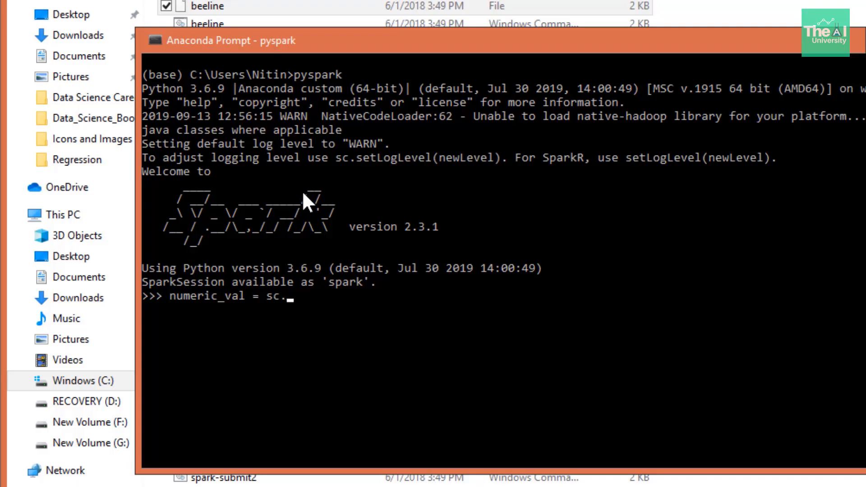
text(paralle)
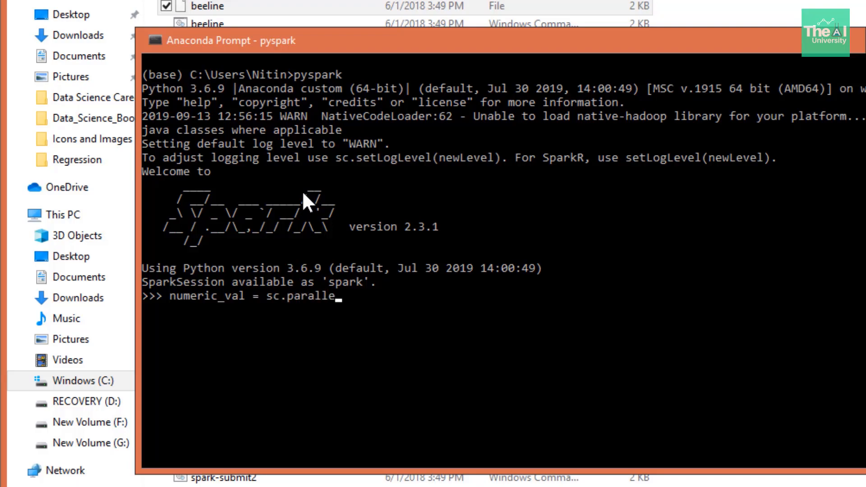
text(i)
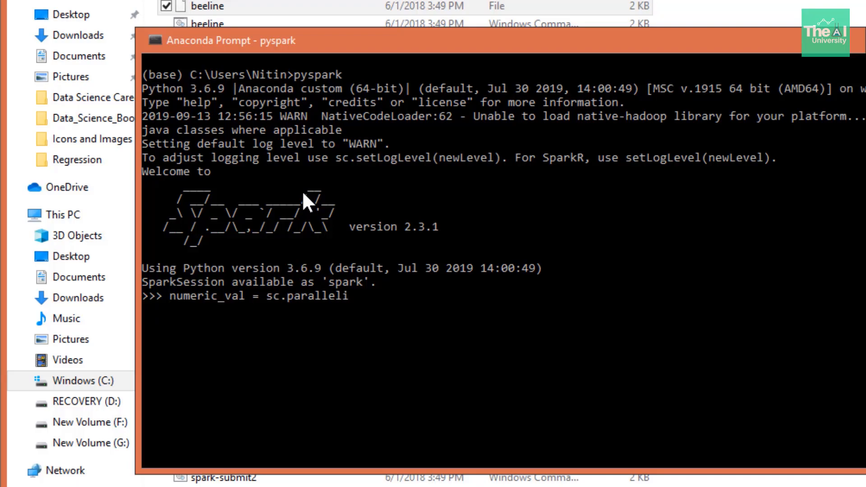
text(ze*)
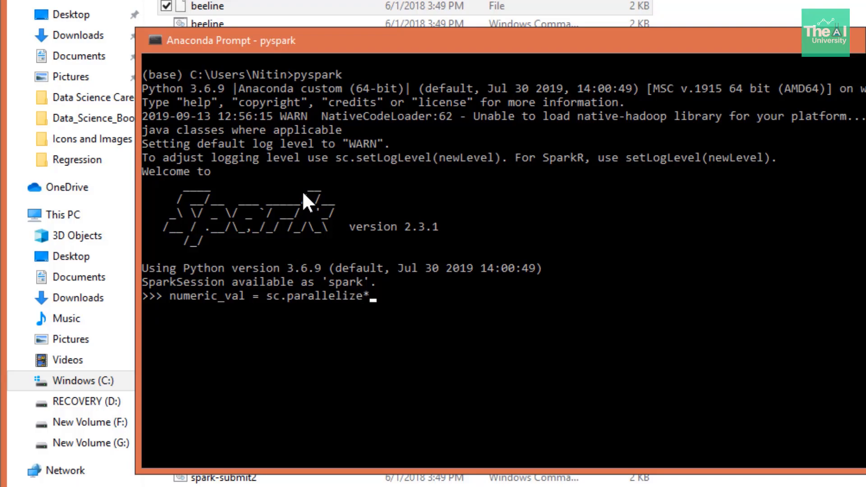
text(()
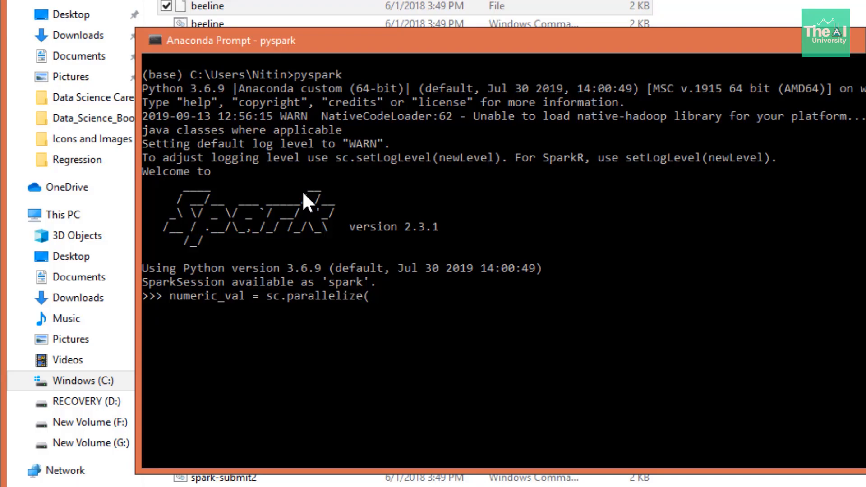
text([1)
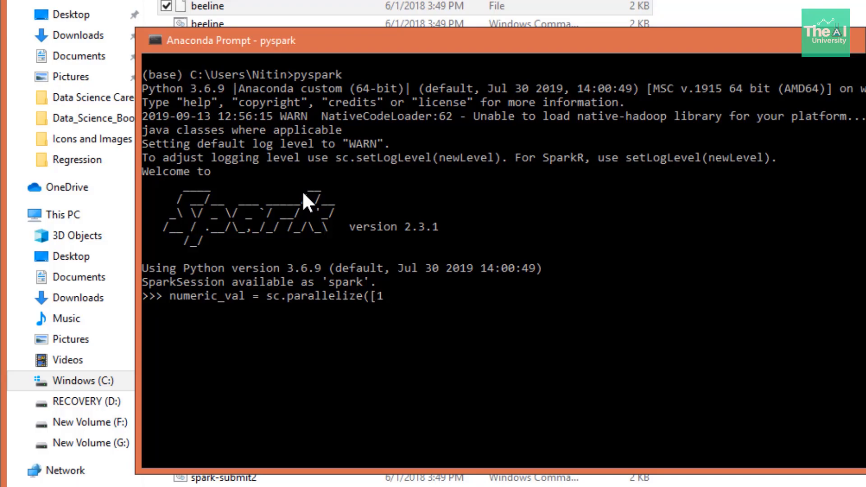
text(,2,34)
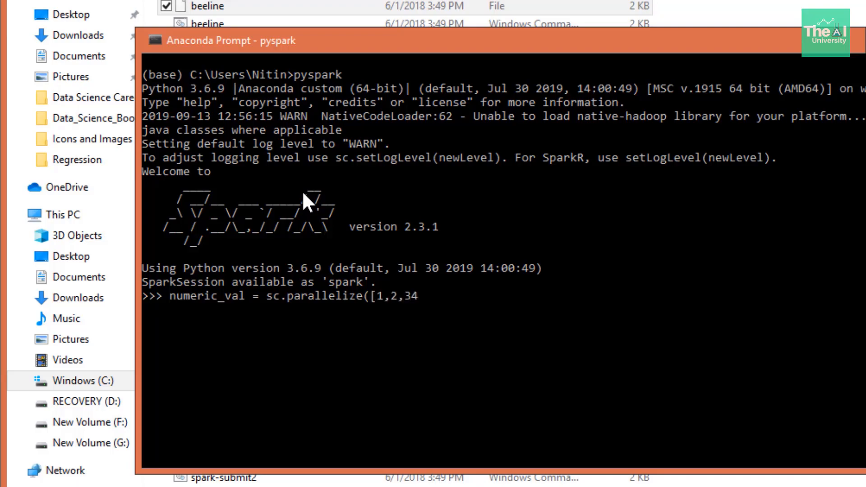
text(,4)
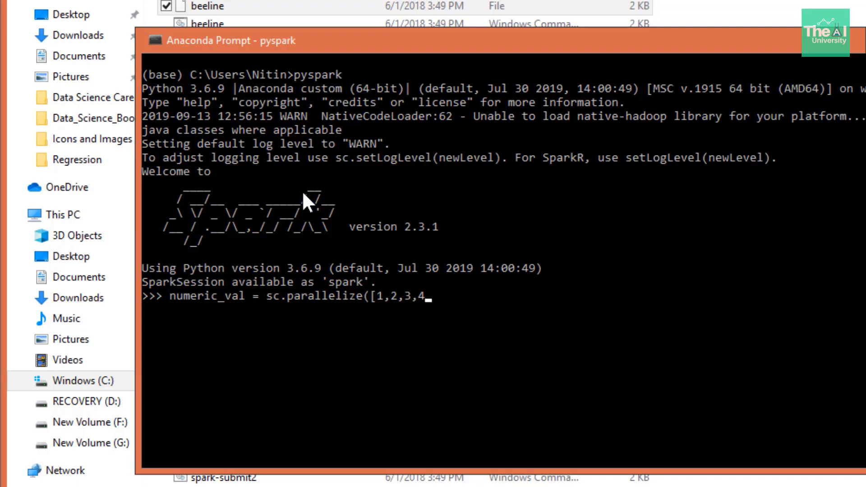
text(]))
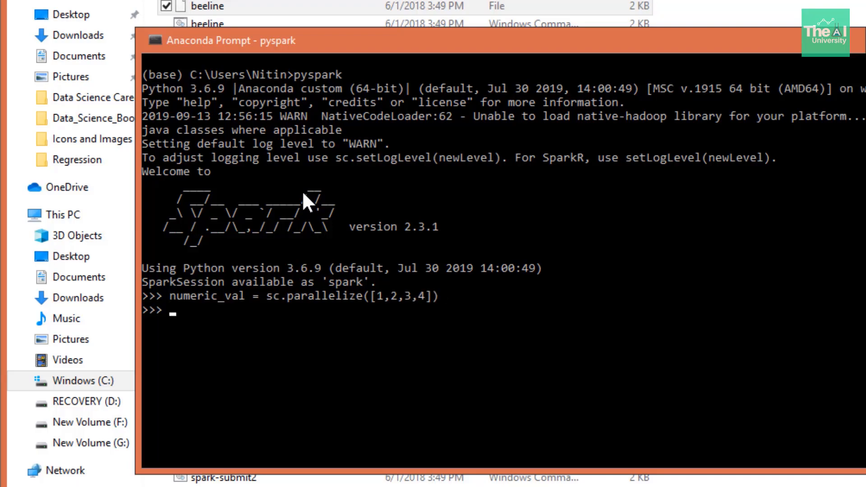
- Run numeric_val.map(lambda x:x*x*x).collect() to cube the RDD values
text(numeric)
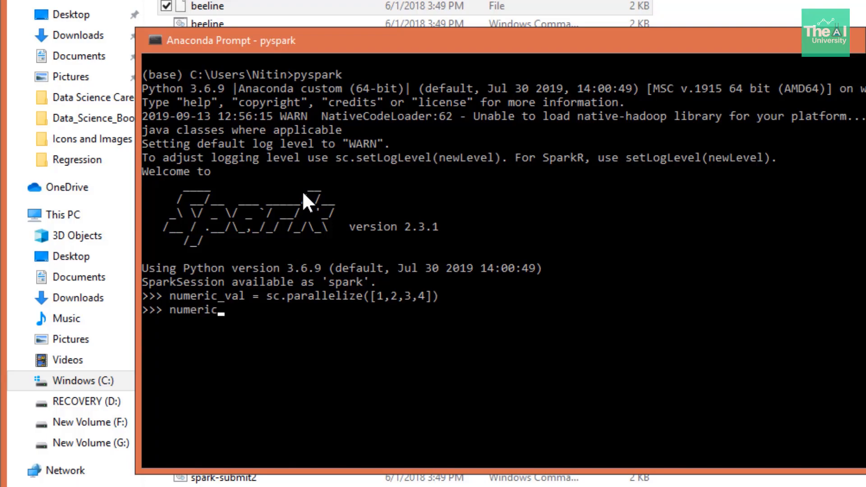
text(val)
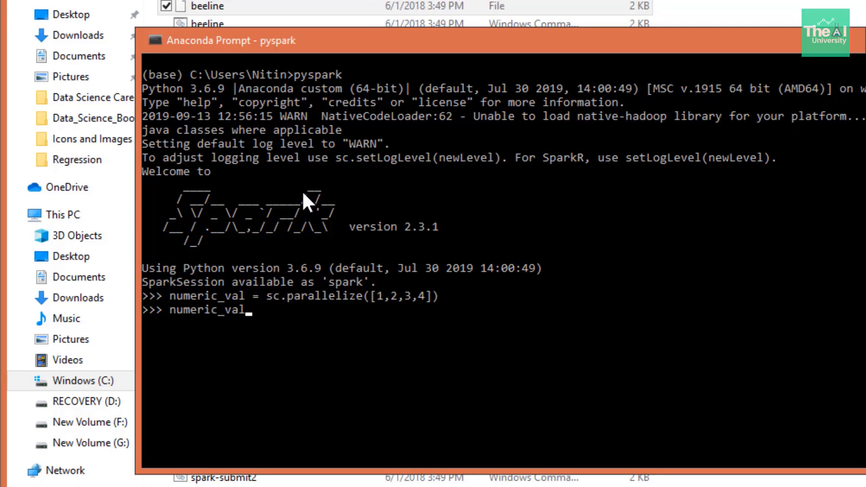
text(.map)
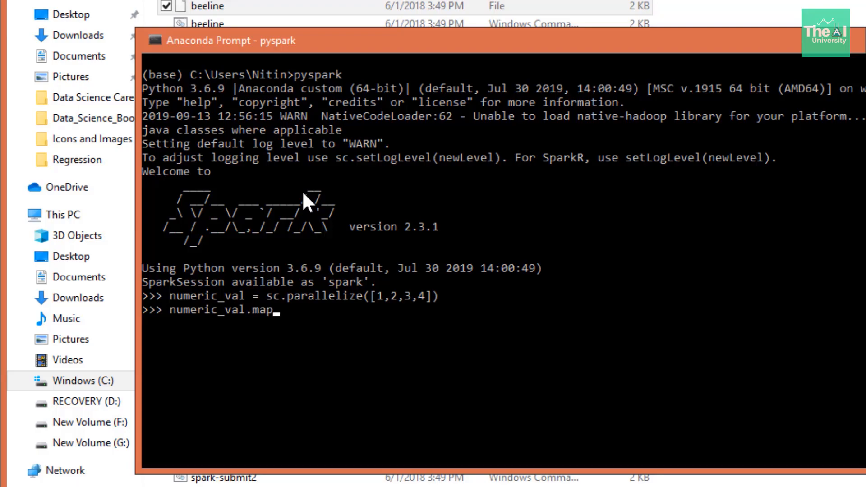
text((l)
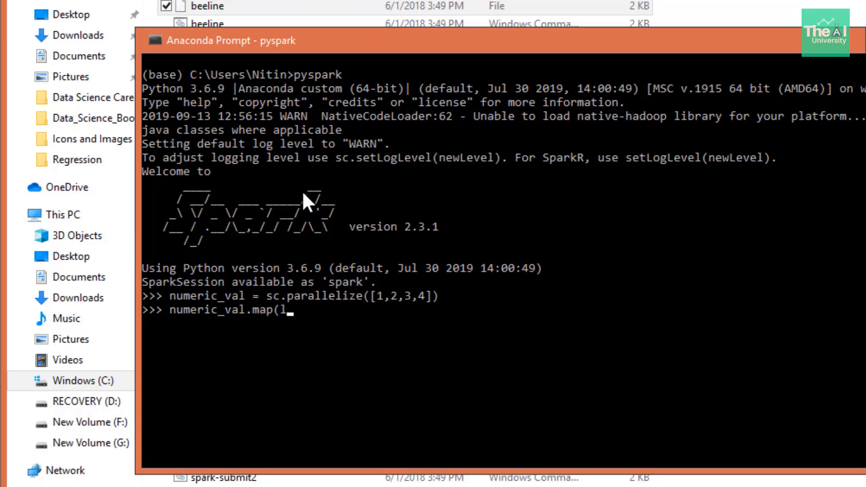
text(amb)
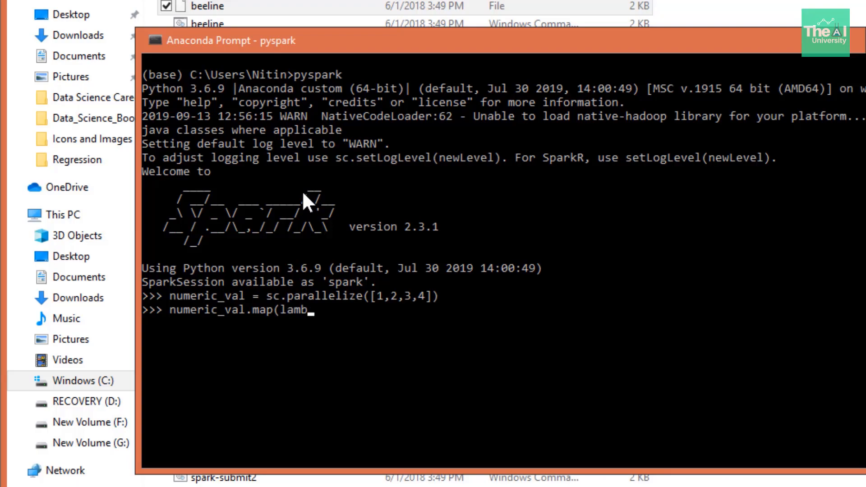
text(da)
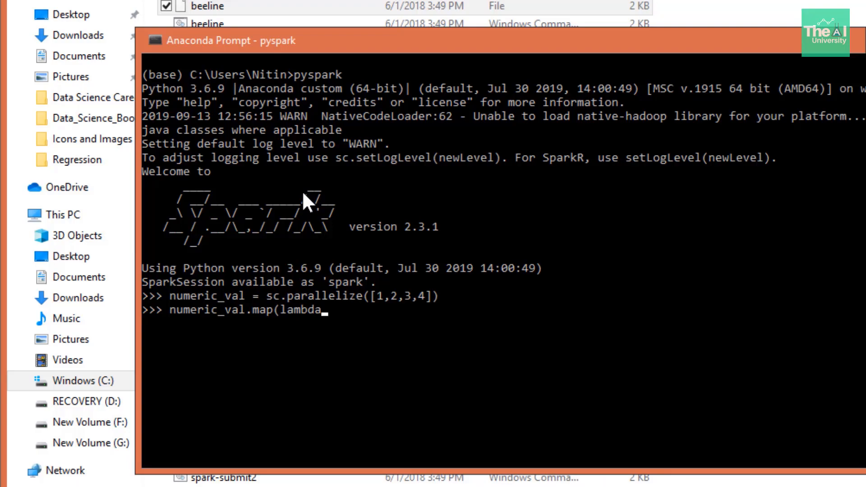
mouse_move(384, 306)
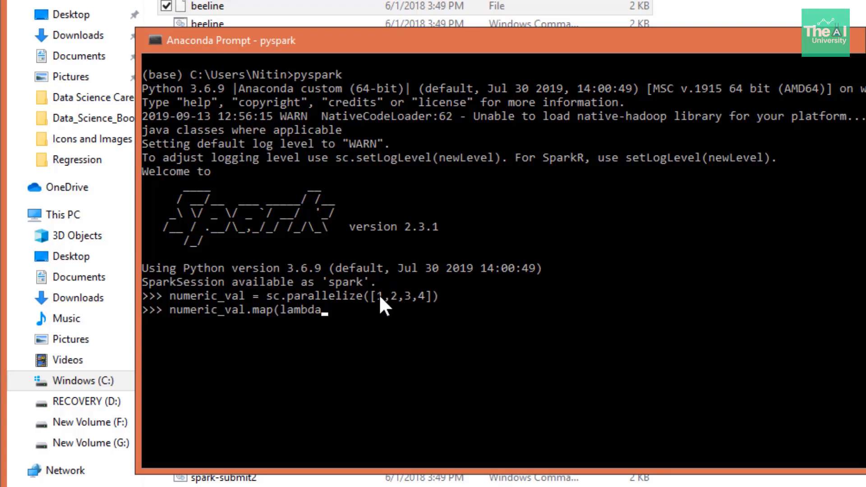
text(x)
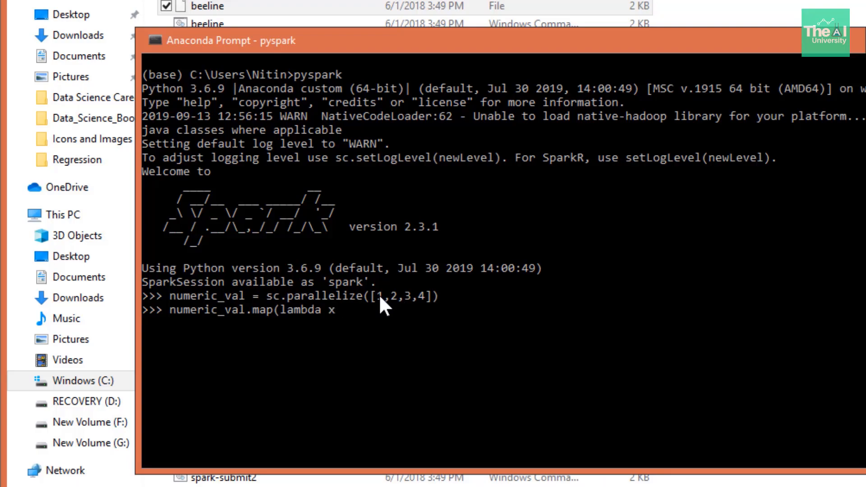
text(:)
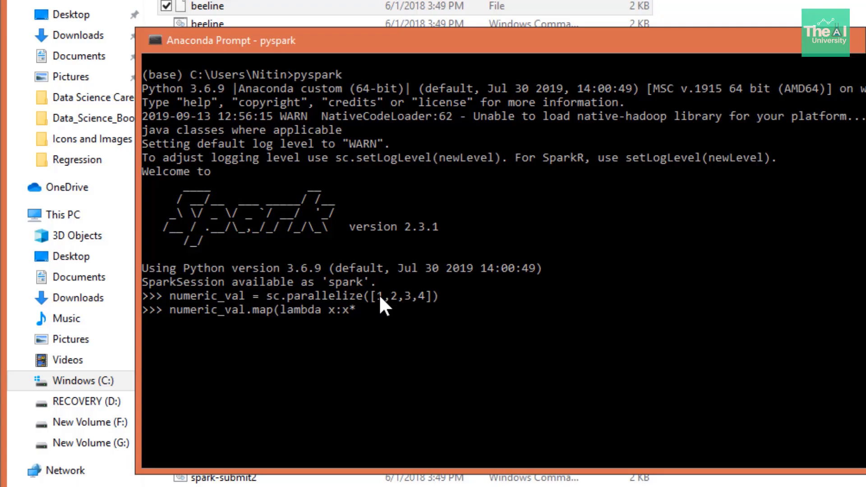
text(x*)
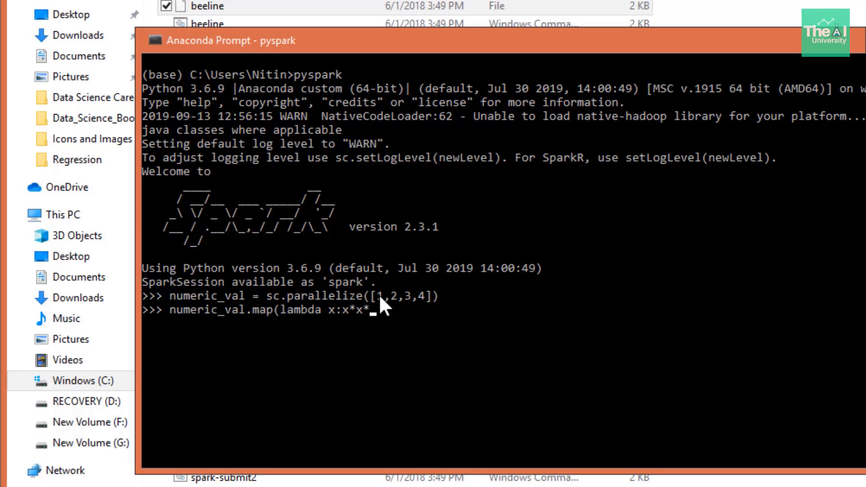
text(x)
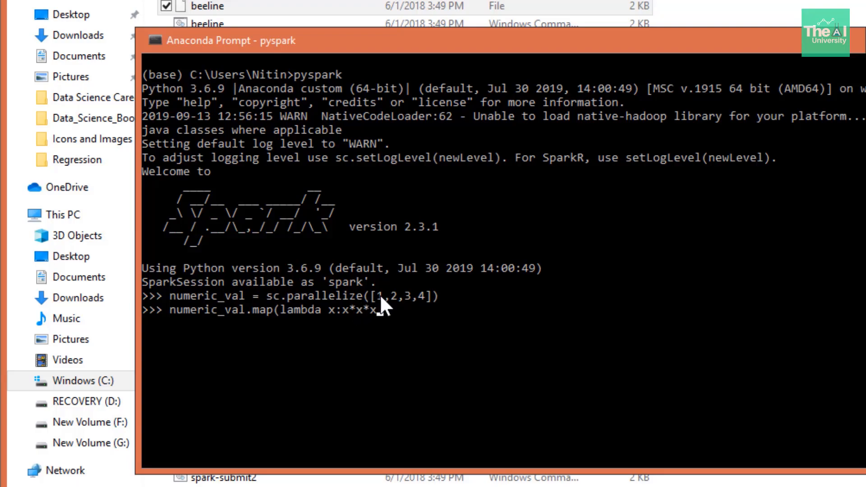
mouse_move(356, 327)
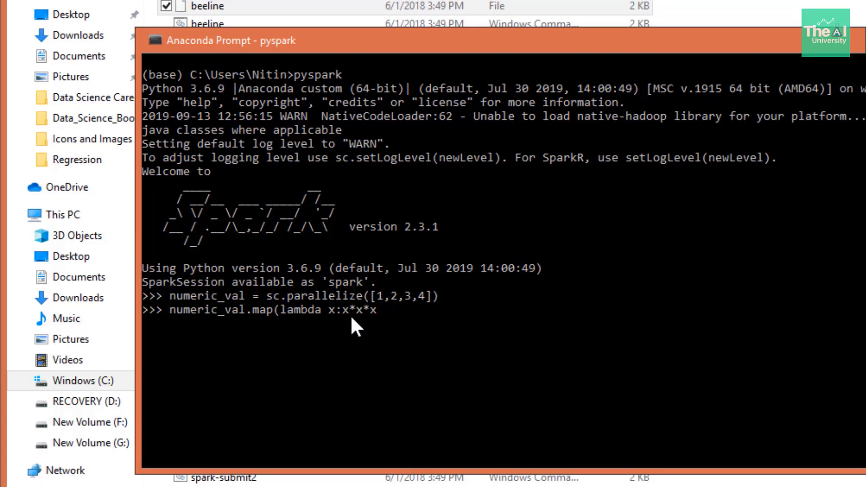
mouse_move(395, 307)
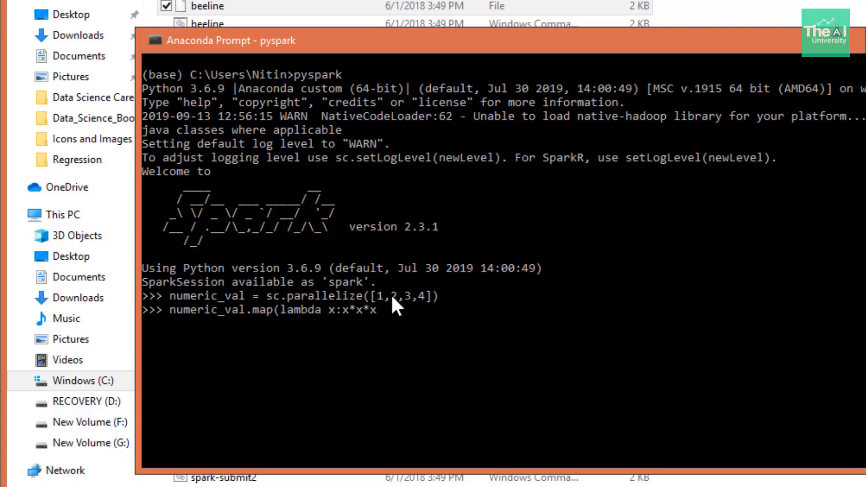
mouse_move(408, 304)
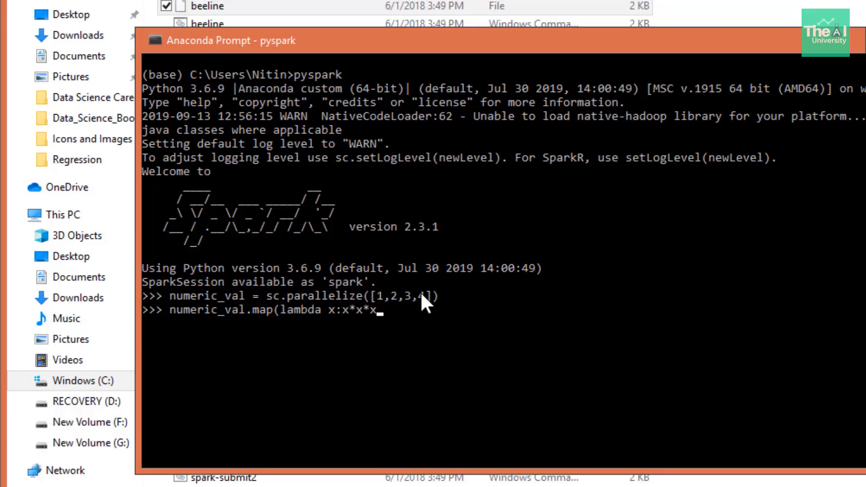
text().)
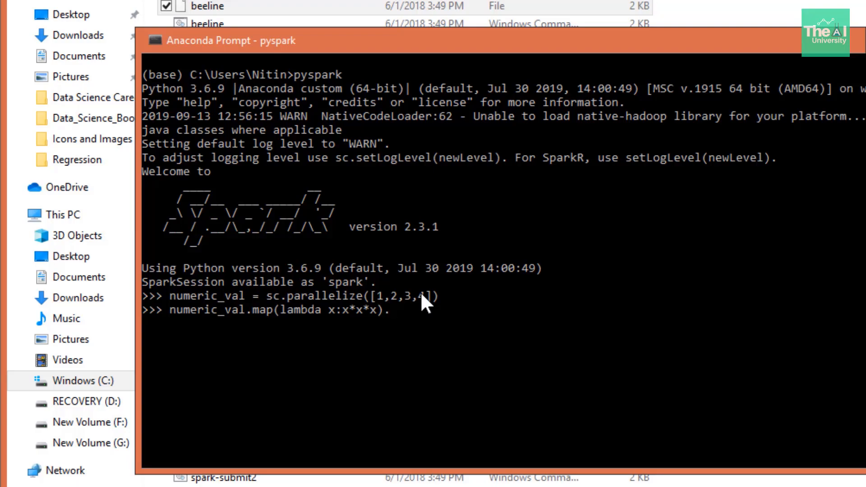
text(collect)
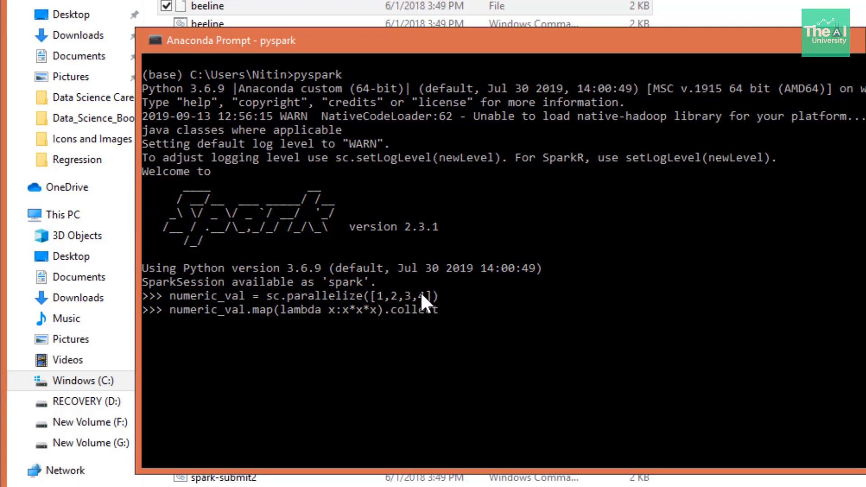
text(())
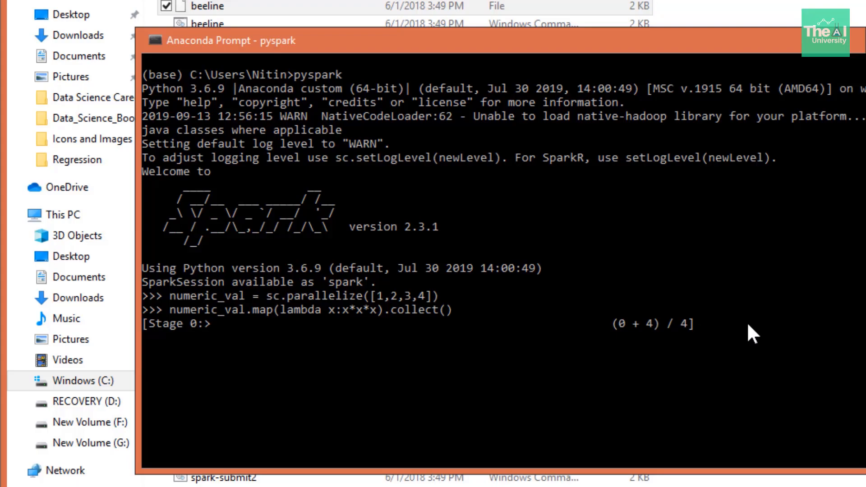
mouse_move(387, 336)
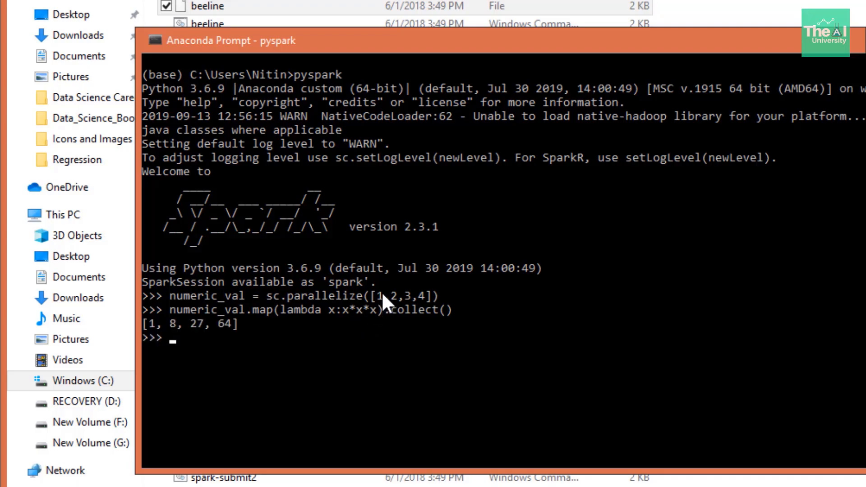
mouse_move(177, 336)
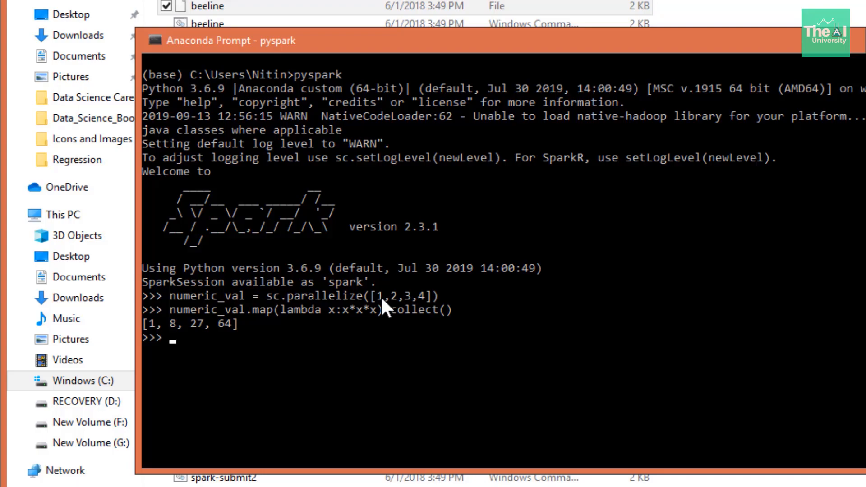
- Quit the PySpark shell with exit() after it returns [1, 8, 27, 64]
text(exit()
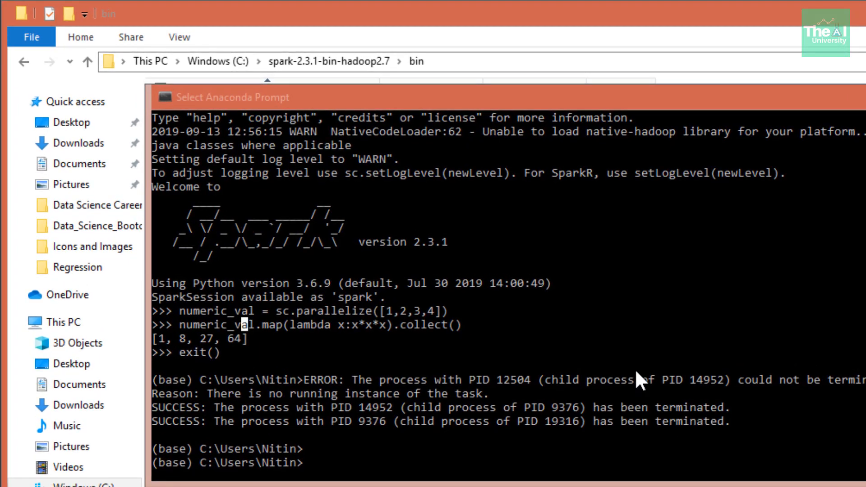
- Enter conda install -c conda-forge findspark at the base prompt without running it
text(conda install -c conda-forge findspark)
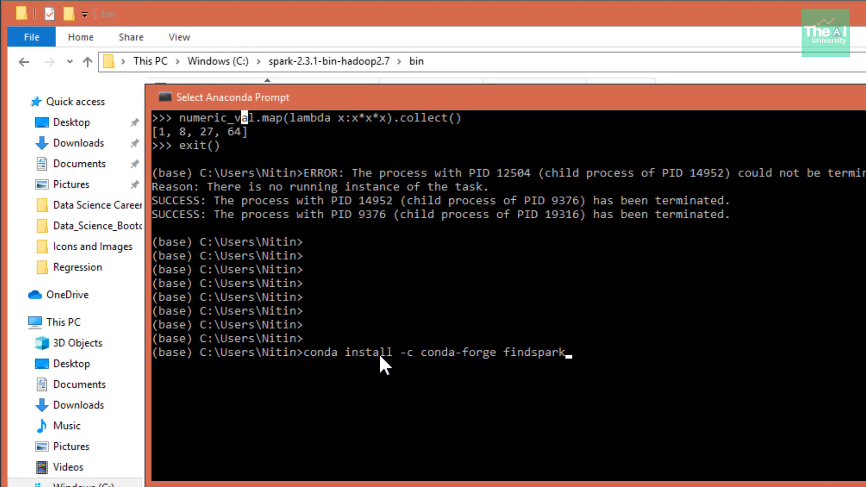
mouse_move(450, 365)
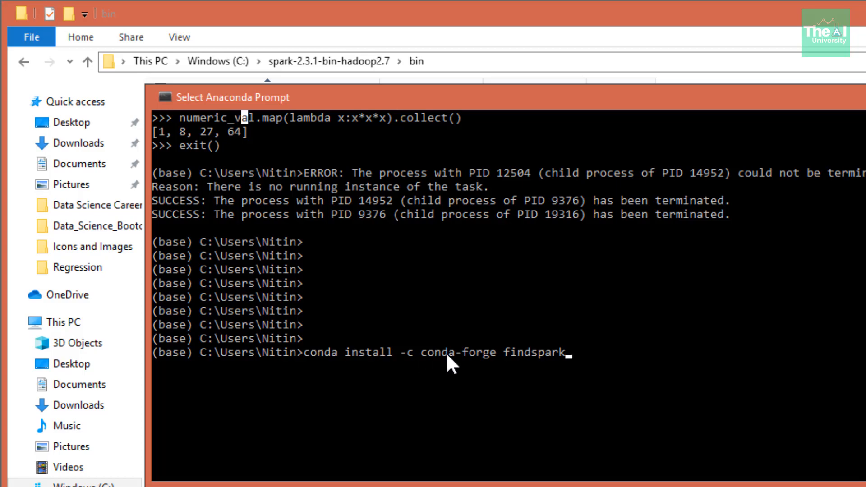
mouse_move(522, 359)
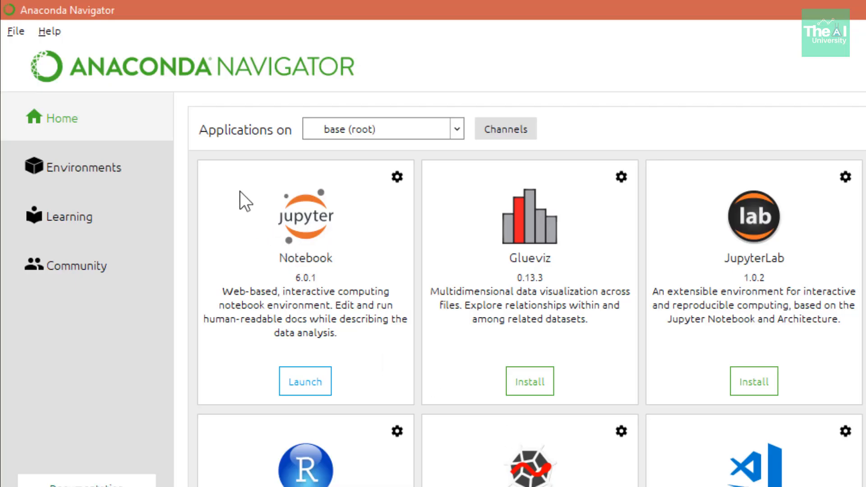
mouse_move(197, 321)
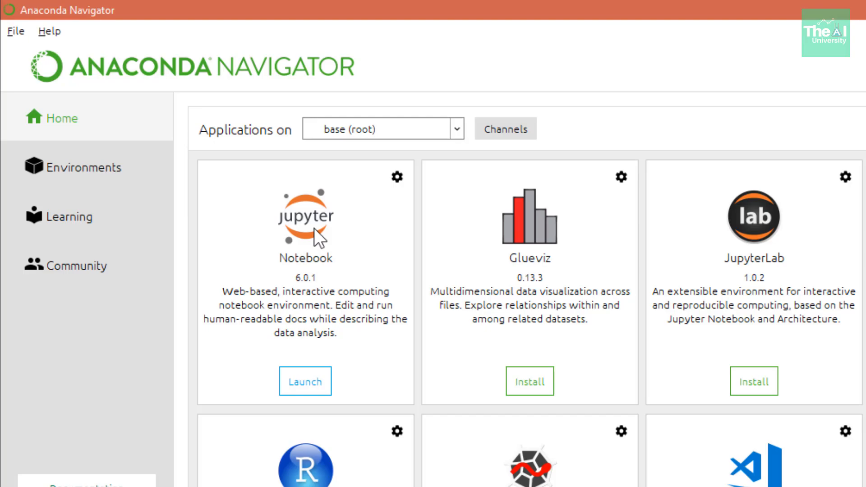
mouse_move(326, 240)
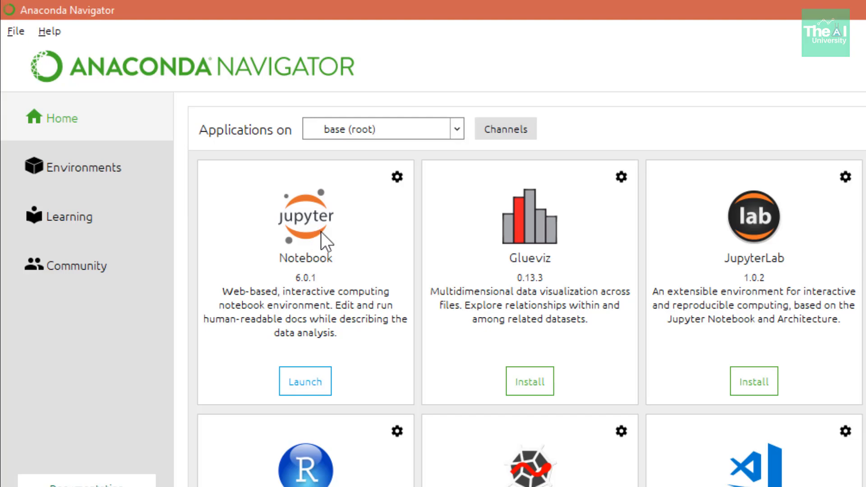
- Launch Jupyter Notebook from the Navigator Home tab into the browser
click(305, 381)
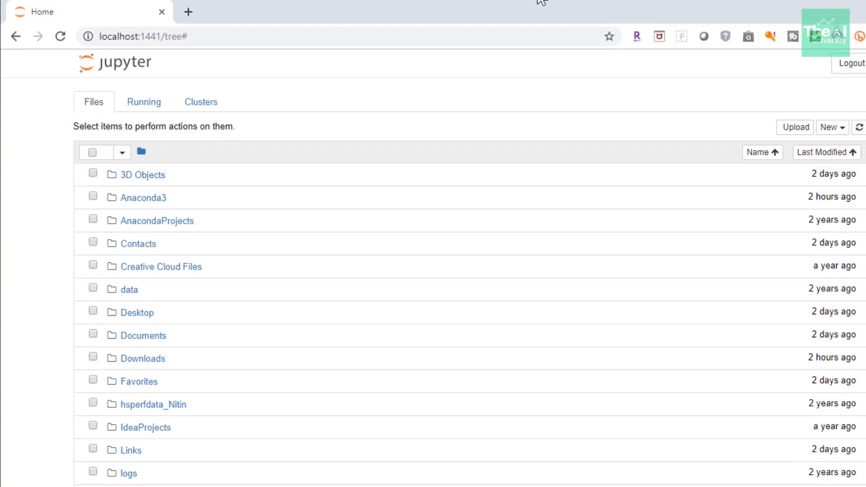
mouse_move(261, 141)
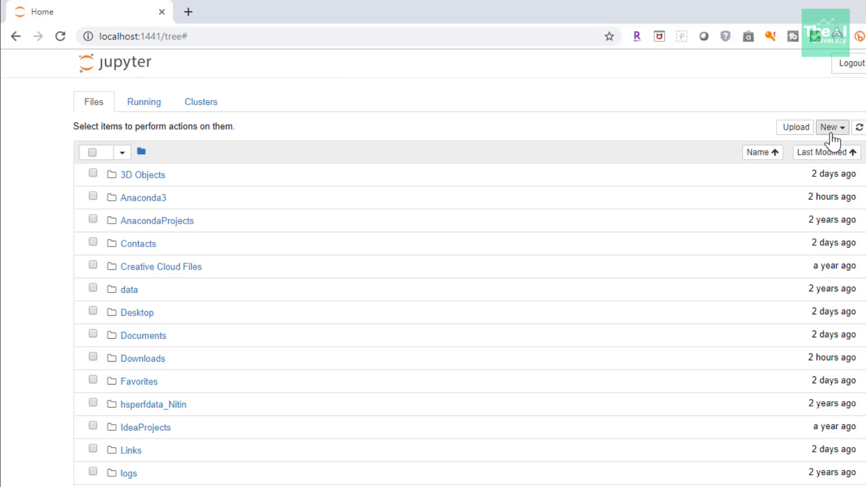
- Show and dismiss the New menu before opening the Testing_Pyspark_Installation notebook
click(830, 127)
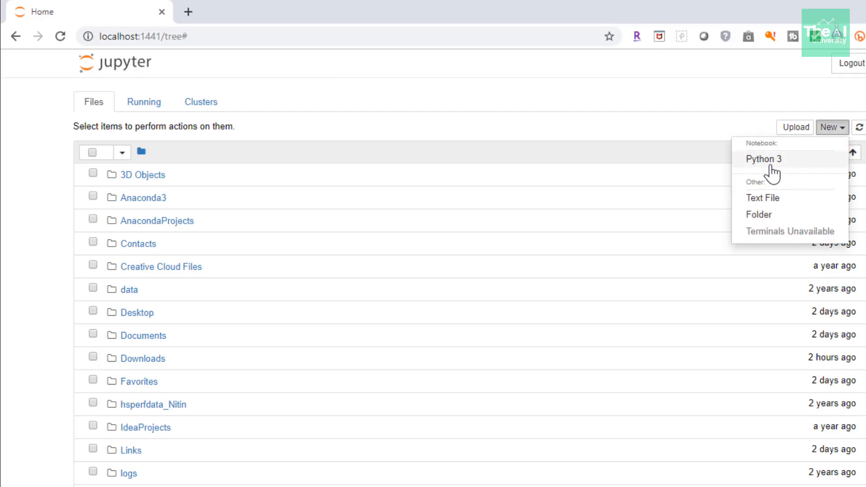
mouse_move(772, 171)
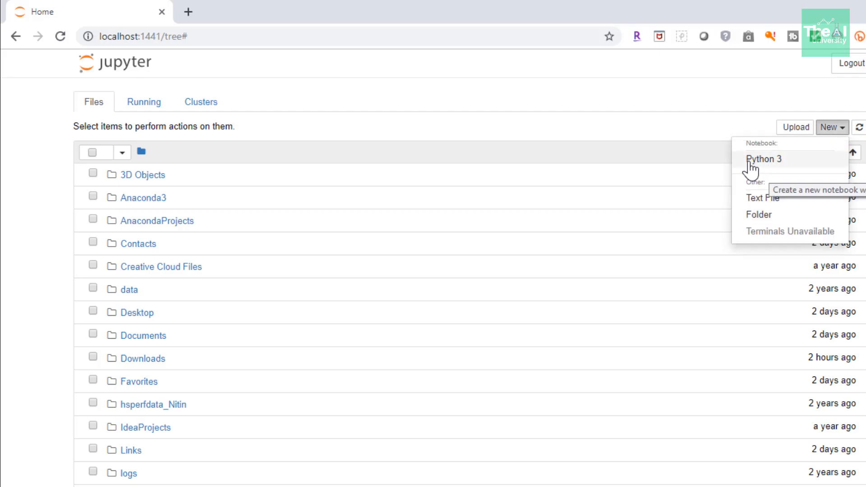
mouse_move(52, 180)
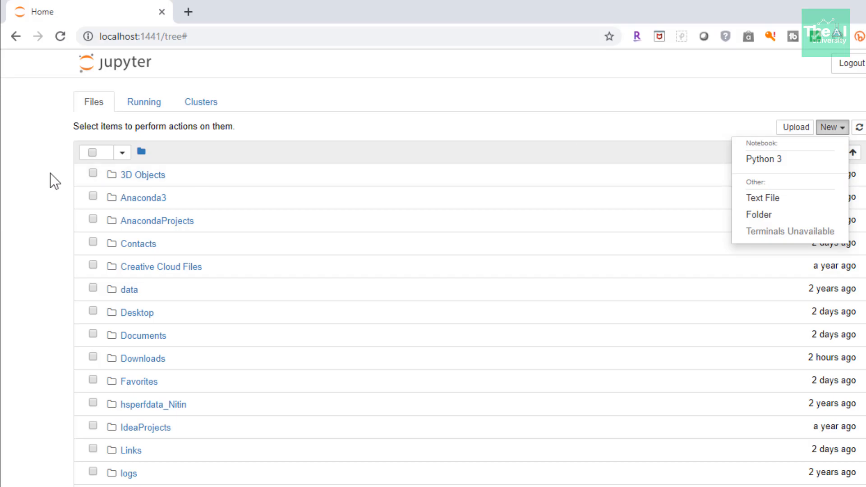
click(831, 127)
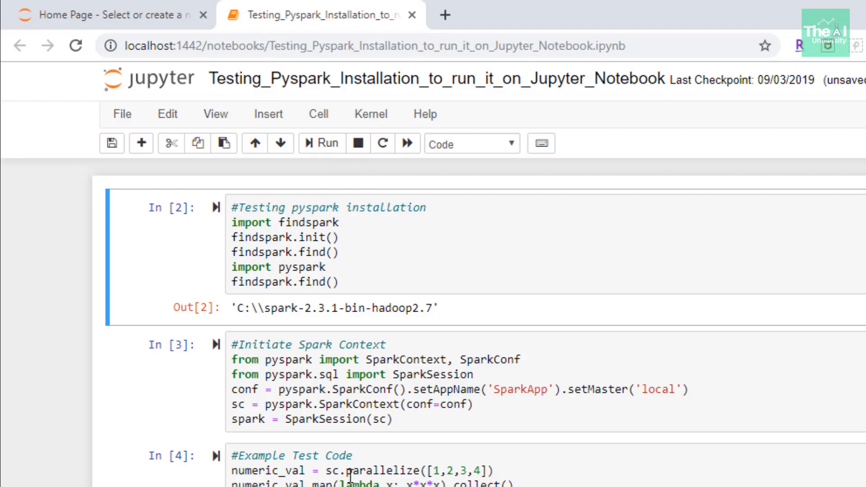
click(345, 281)
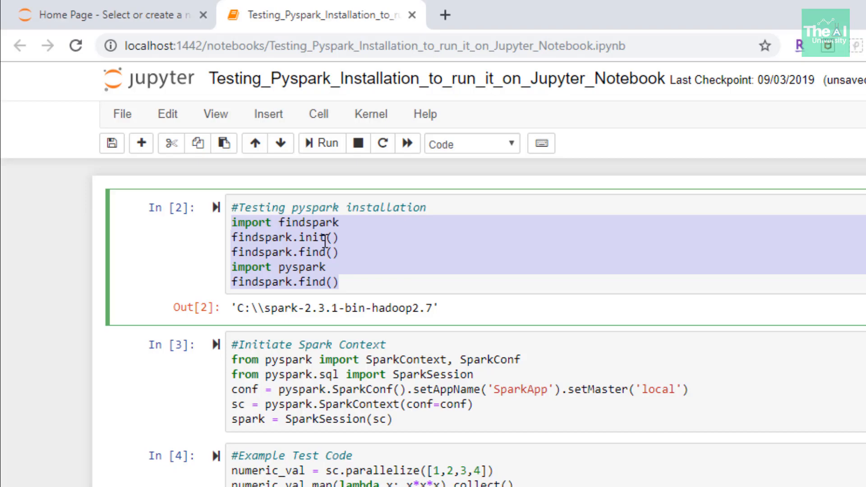
mouse_move(318, 358)
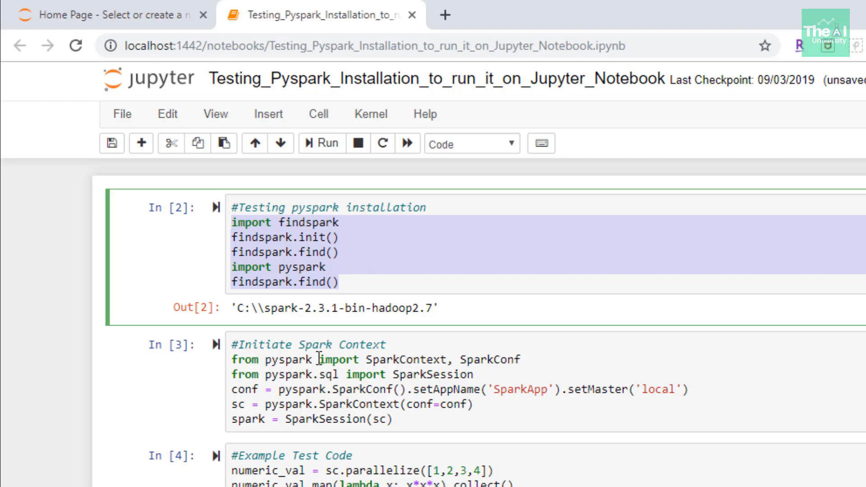
scroll(down, 3)
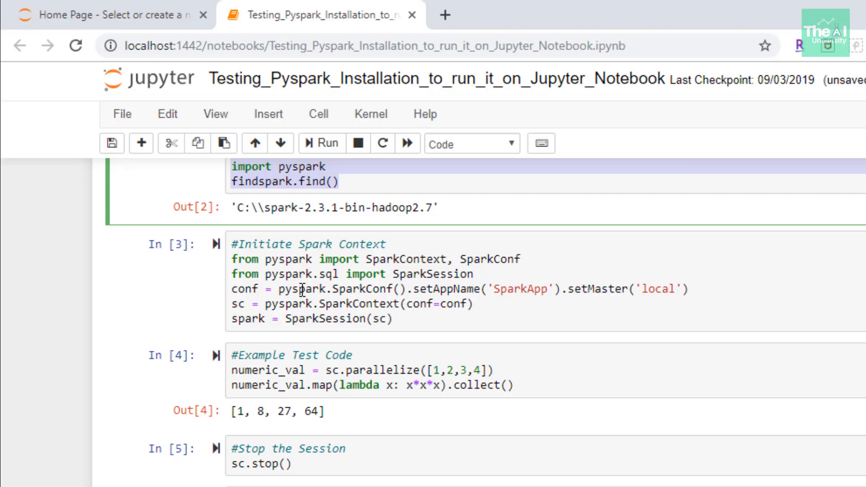
mouse_move(282, 289)
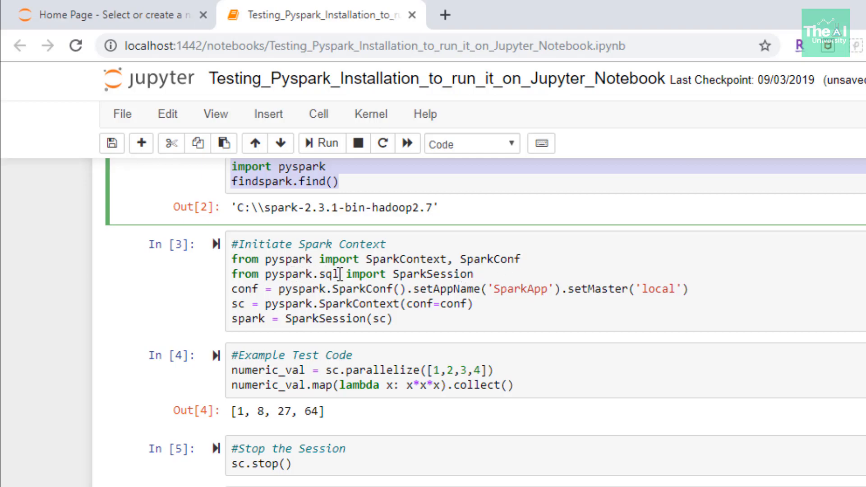
click(259, 300)
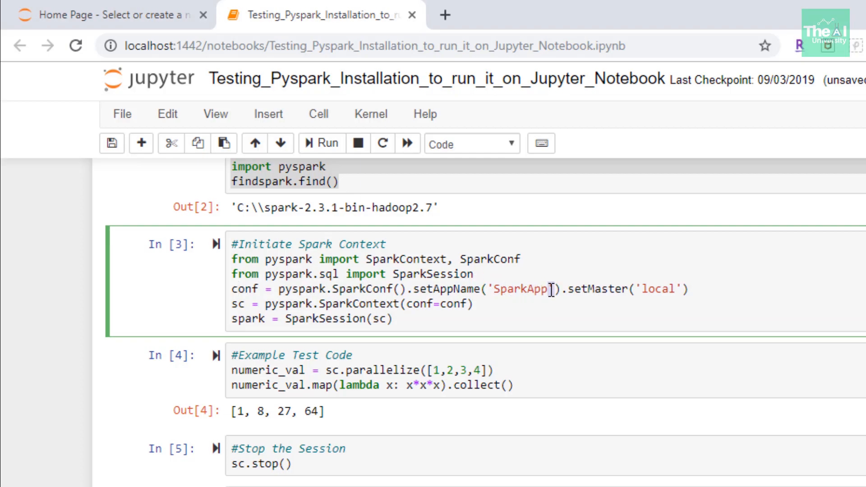
double_click(520, 288)
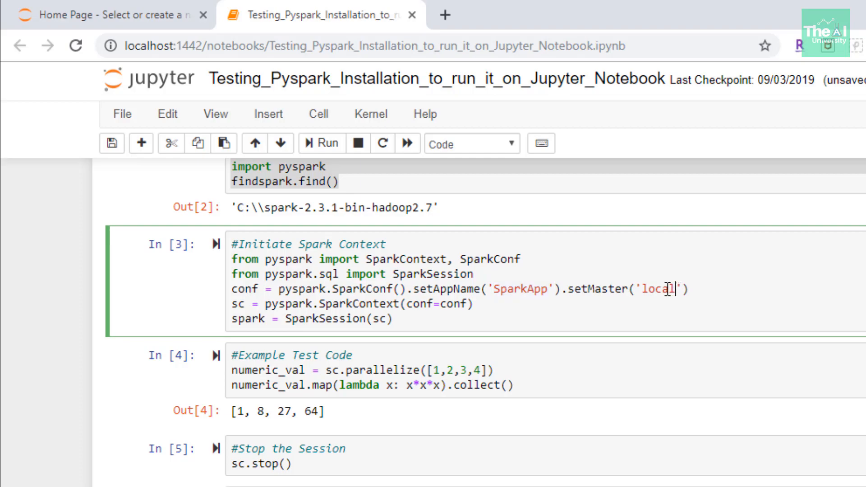
double_click(658, 288)
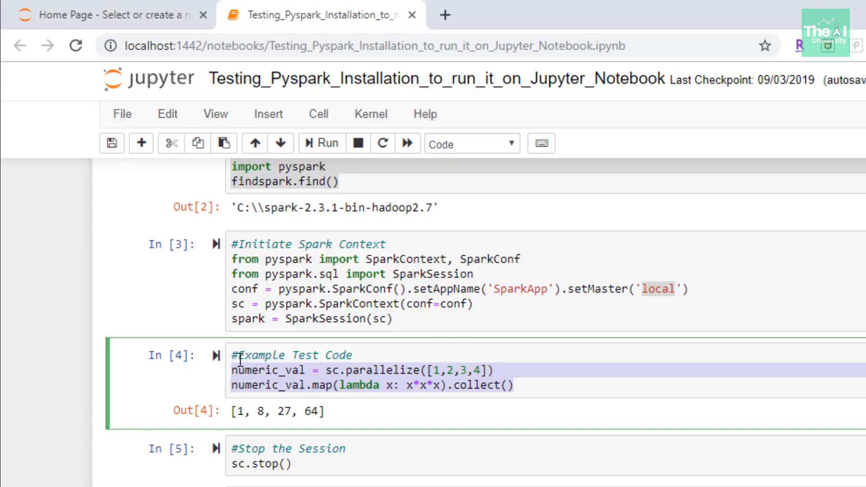
mouse_move(338, 426)
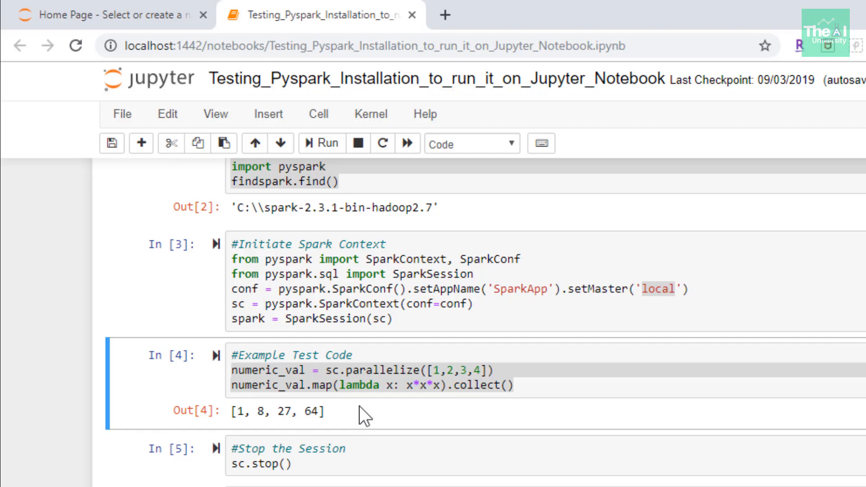
scroll(down, 3)
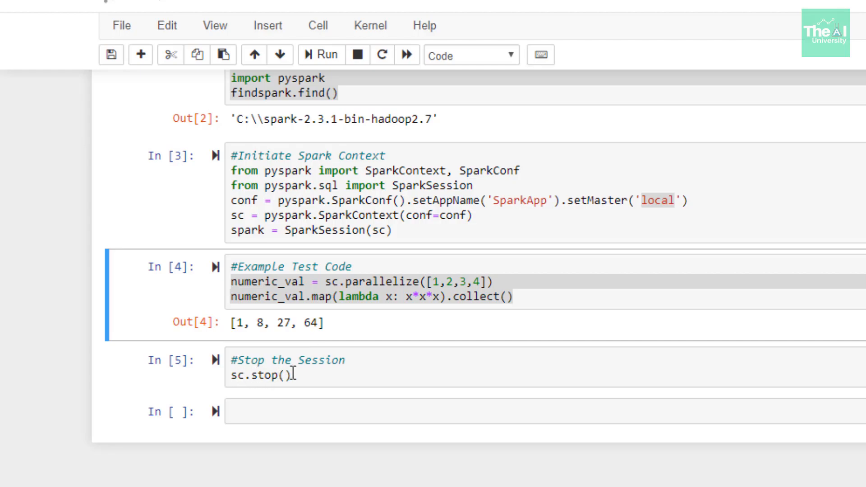
mouse_move(294, 377)
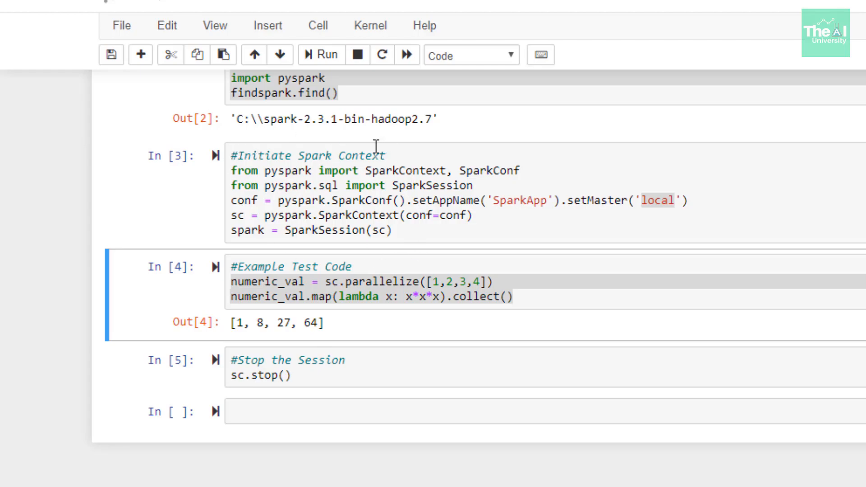
mouse_move(387, 258)
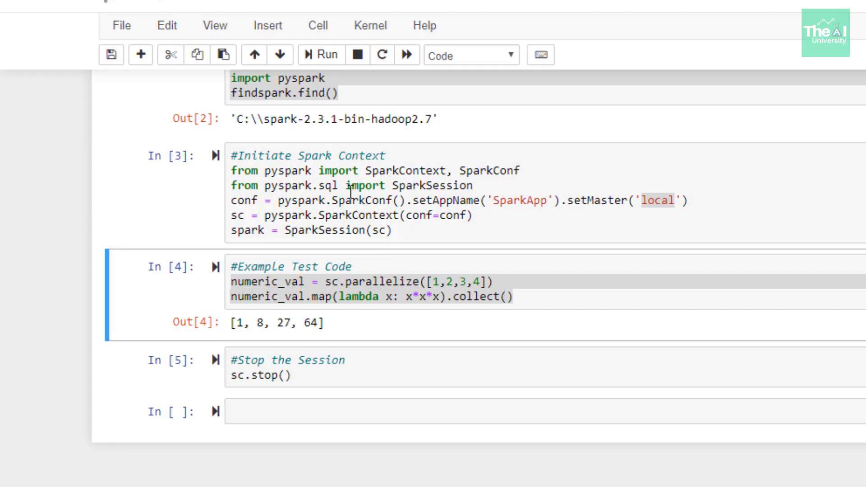
mouse_move(387, 257)
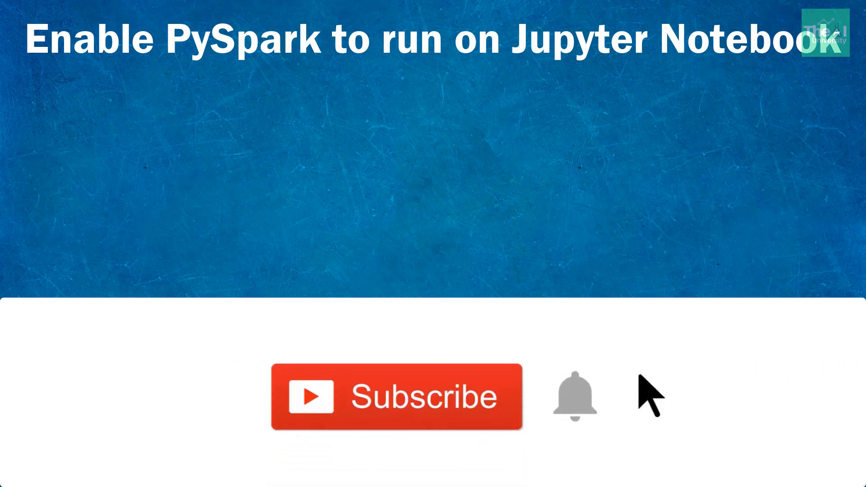
mouse_move(539, 404)
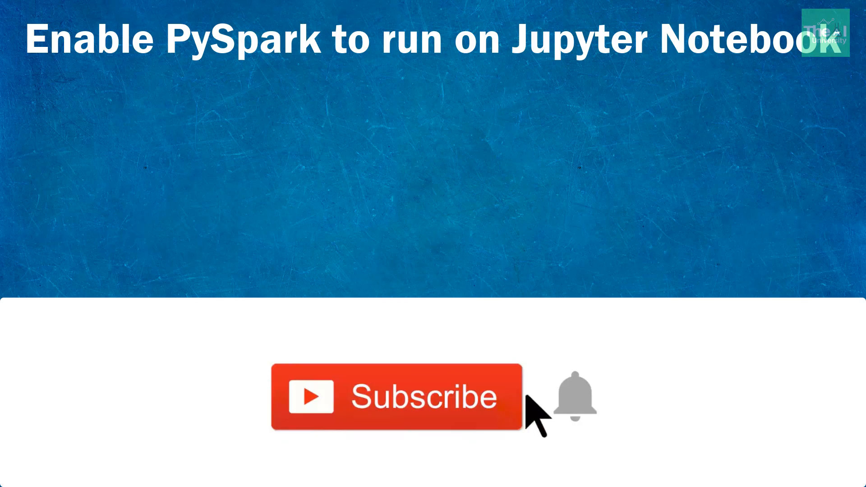